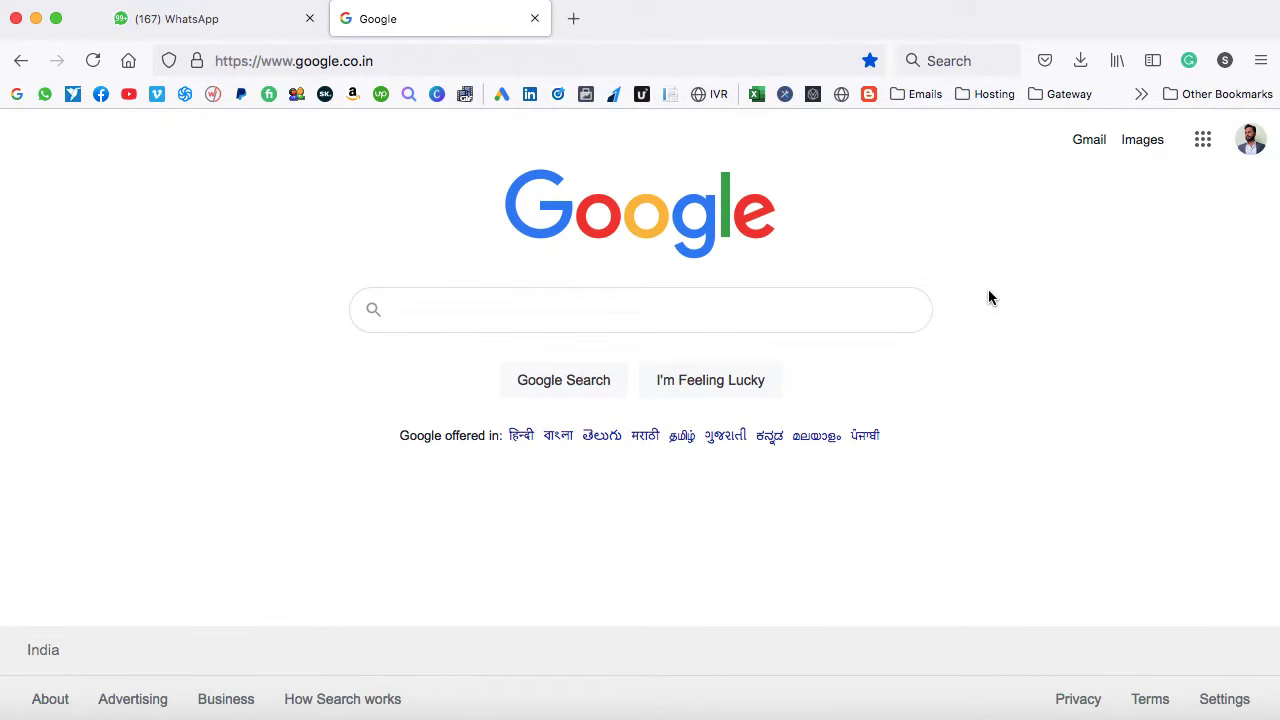
# Expand the Hosting bookmarks folder in Firefox to list the saved cPanel logins
pyautogui.click(640, 309)
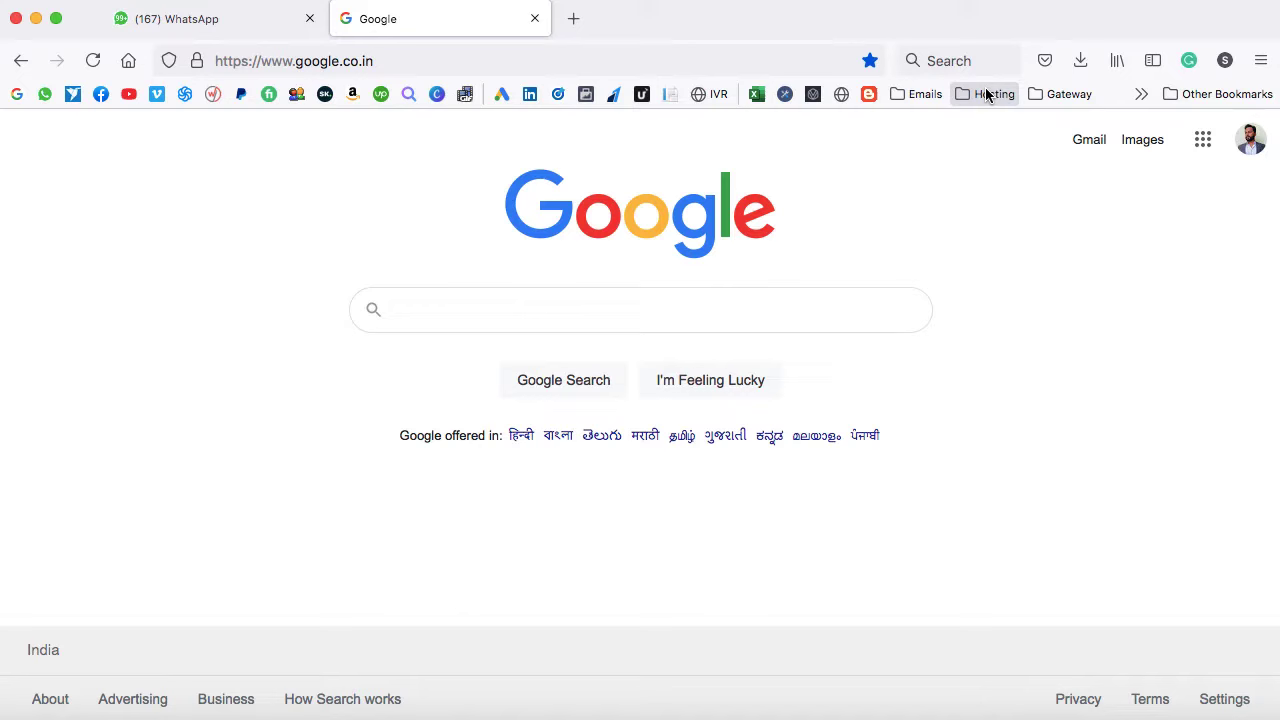
pyautogui.click(993, 93)
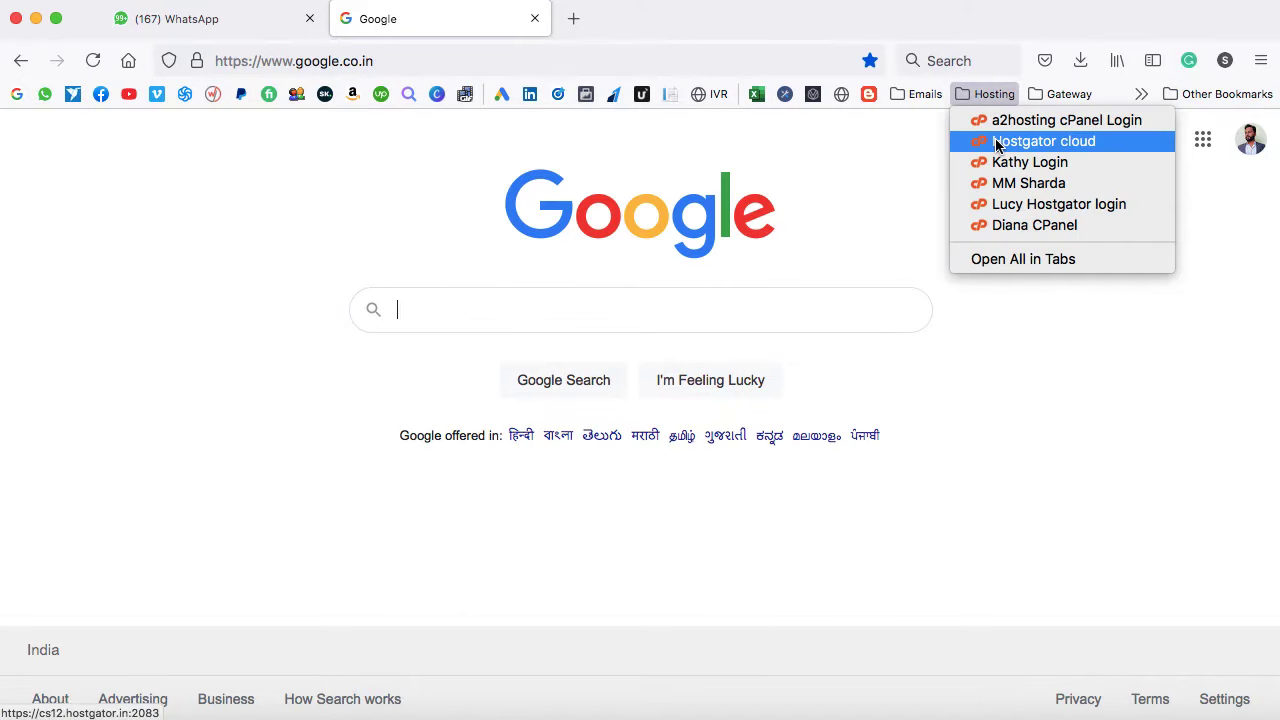
# Open the Hostgator cloud cPanel dashboard and scroll down to the Domains section
pyautogui.click(1043, 140)
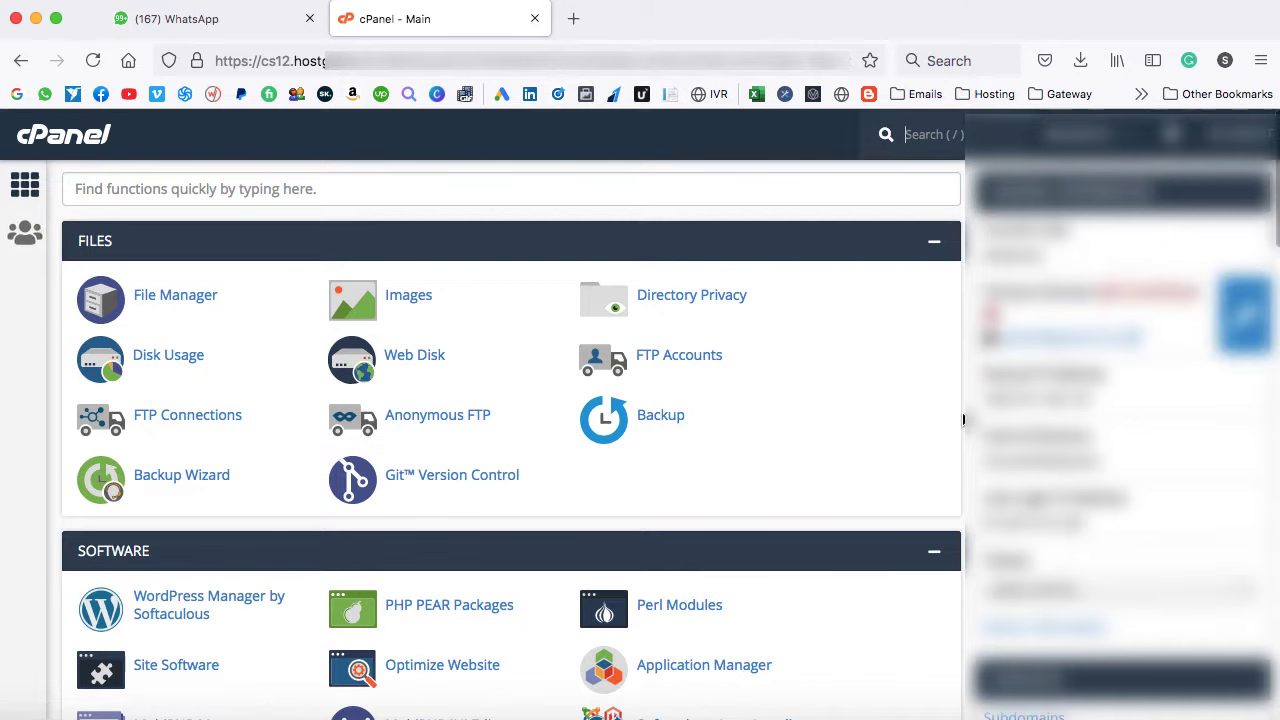
pyautogui.moveTo(888, 453)
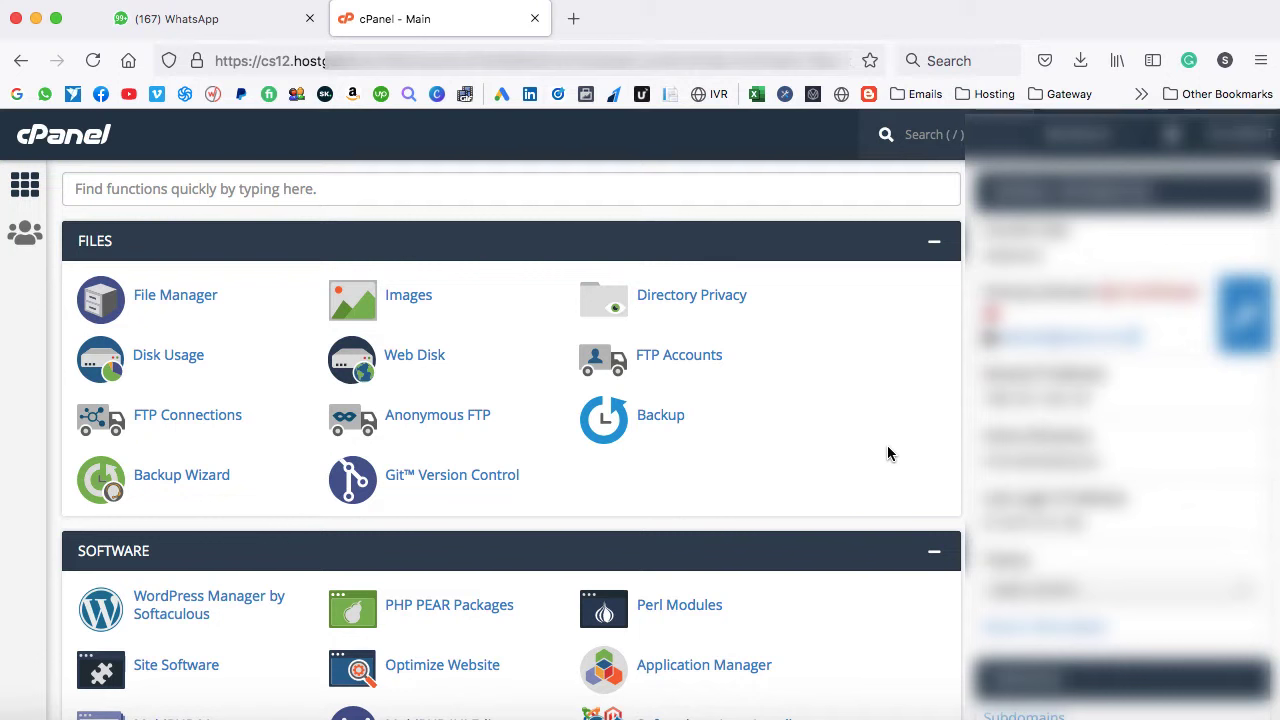
pyautogui.moveTo(825, 465)
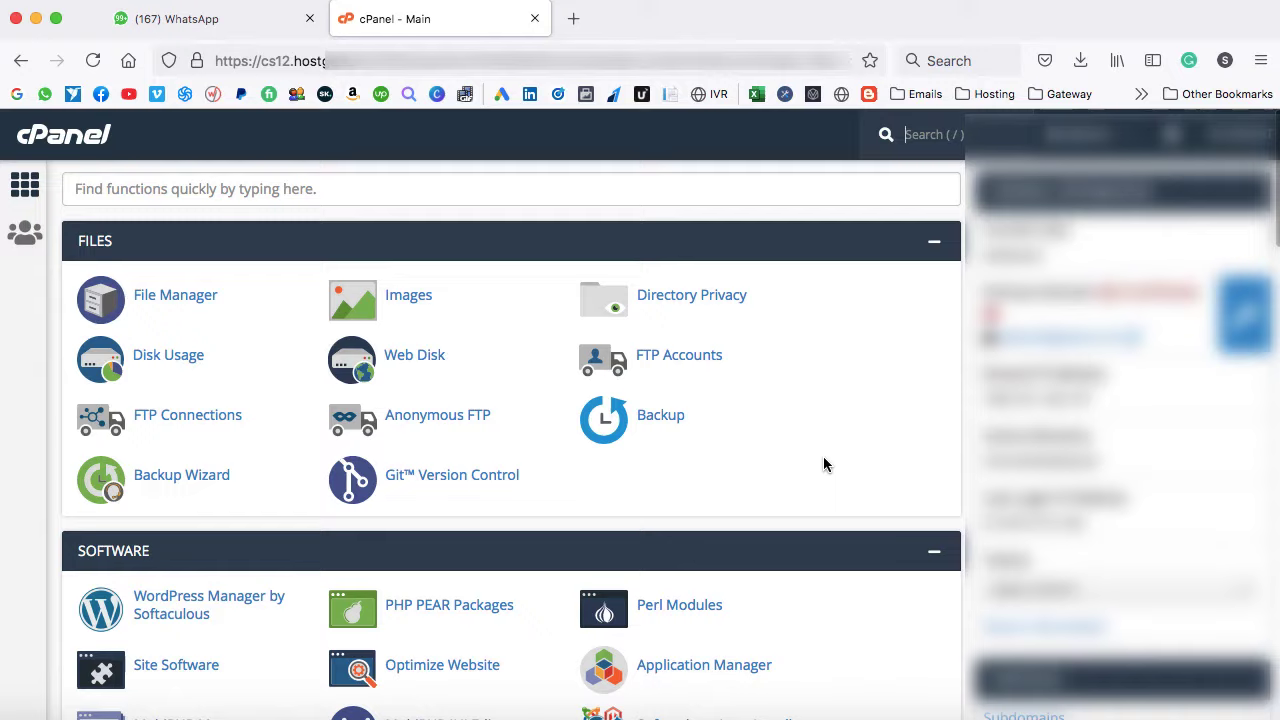
pyautogui.scroll(-3)
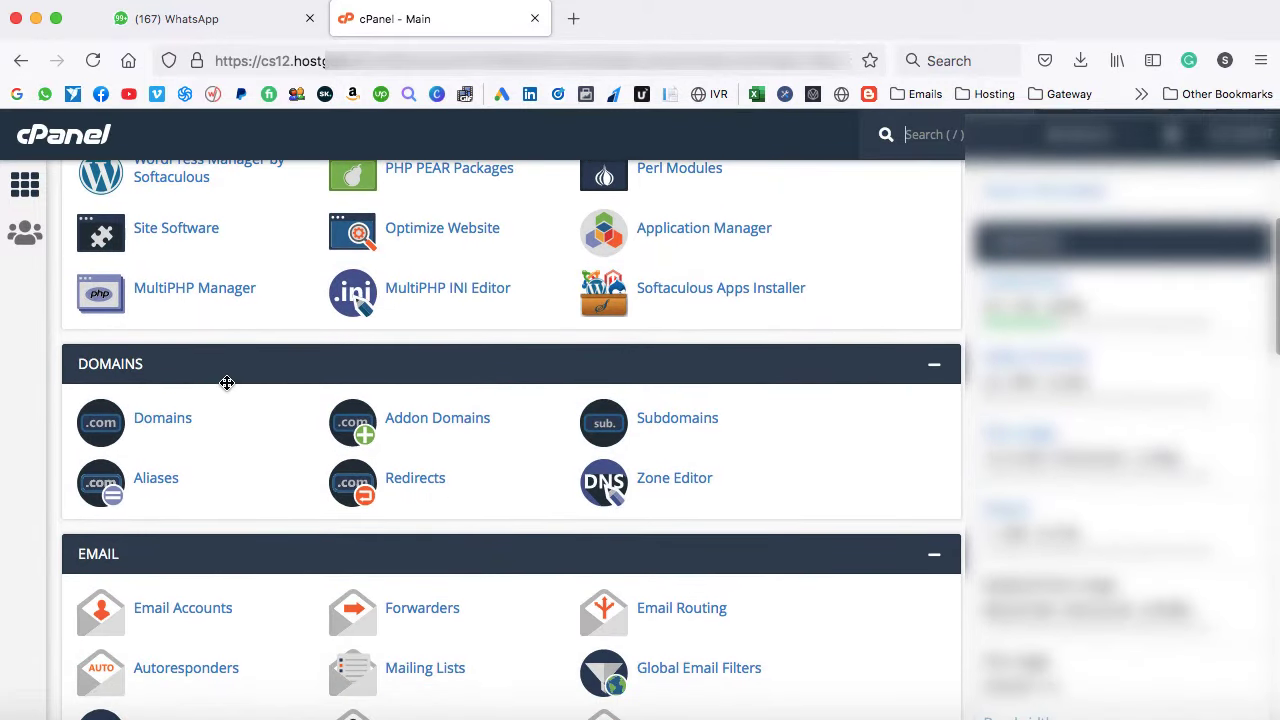
pyautogui.moveTo(678, 418)
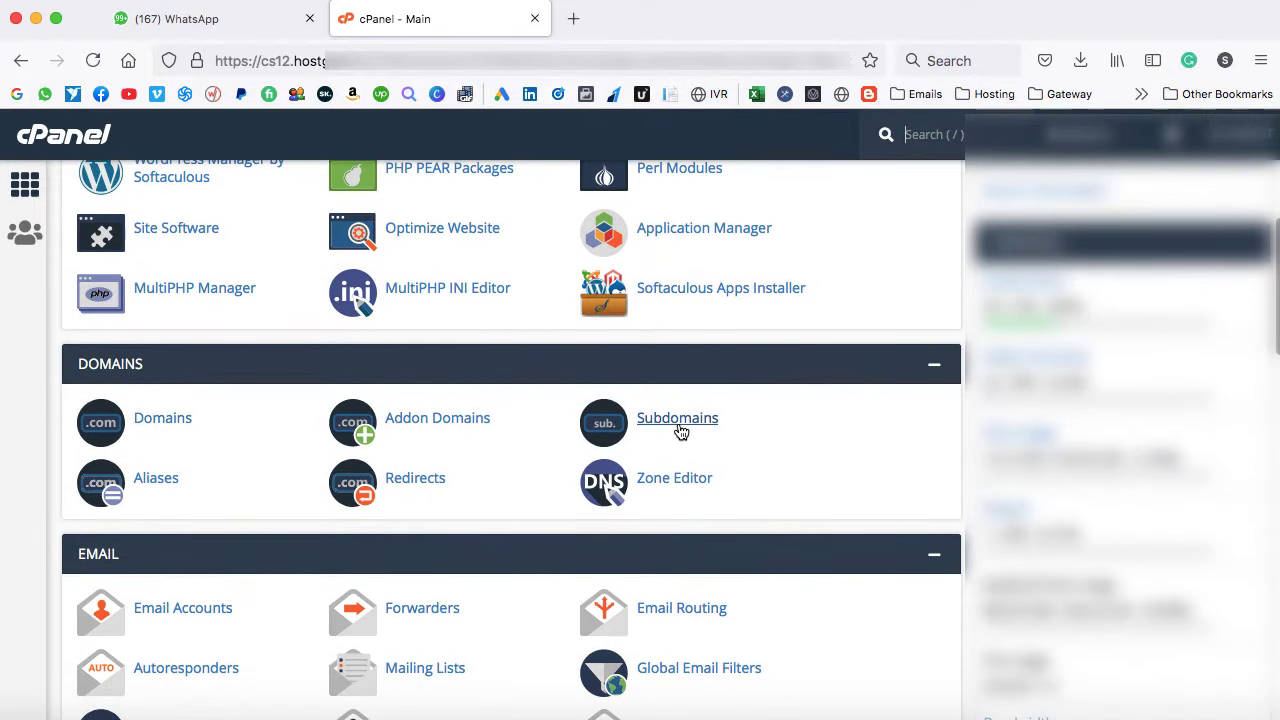
# On the Subdomains page, choose wordpress1.site as the parent domain
pyautogui.click(677, 418)
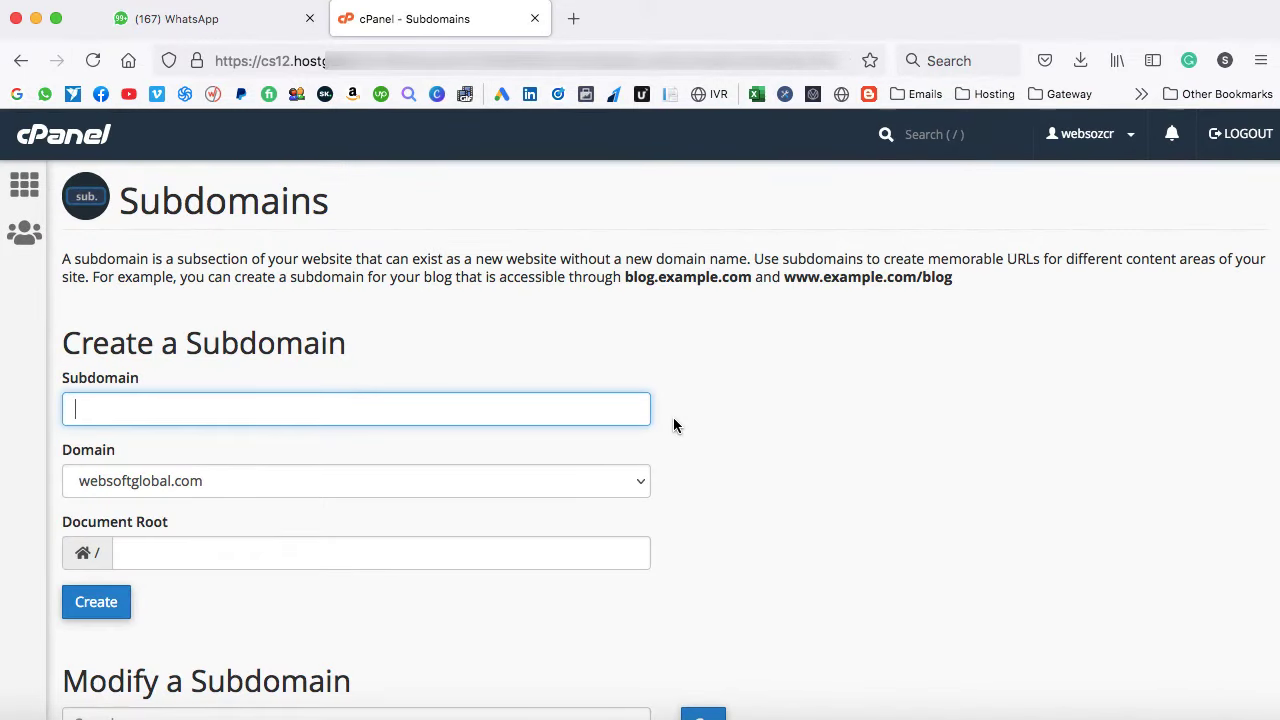
pyautogui.moveTo(680, 475)
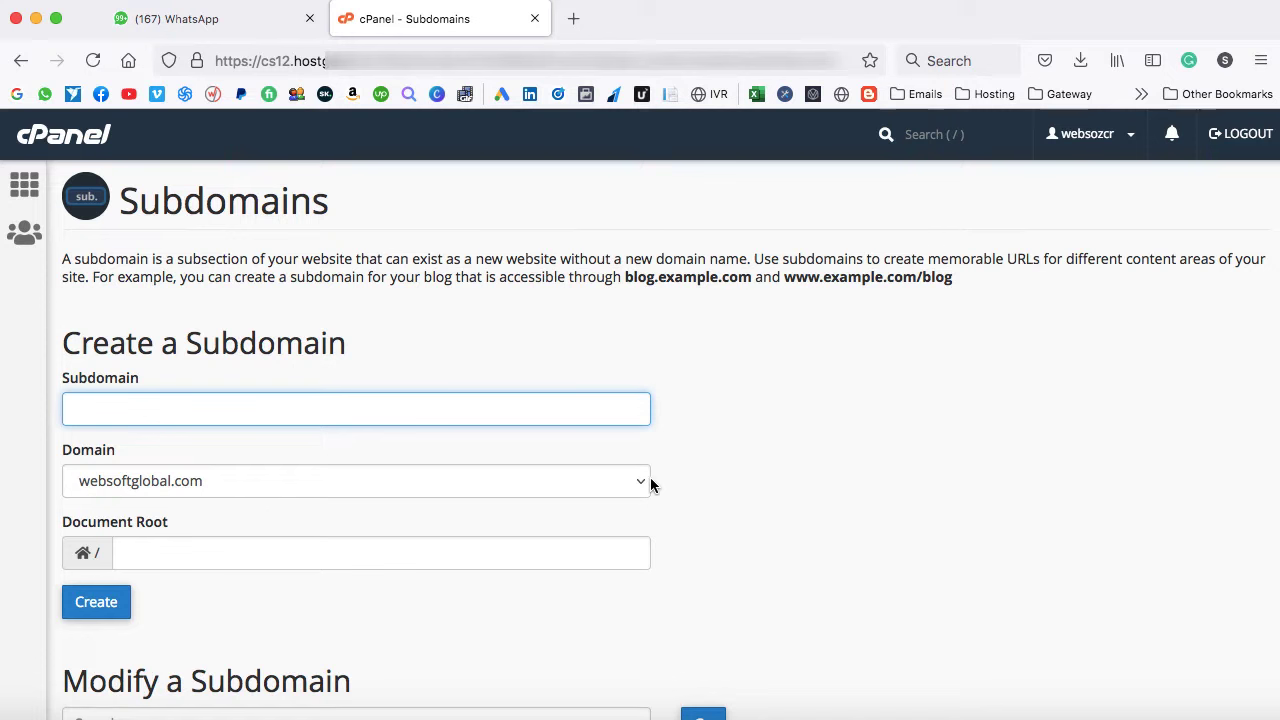
pyautogui.moveTo(457, 490)
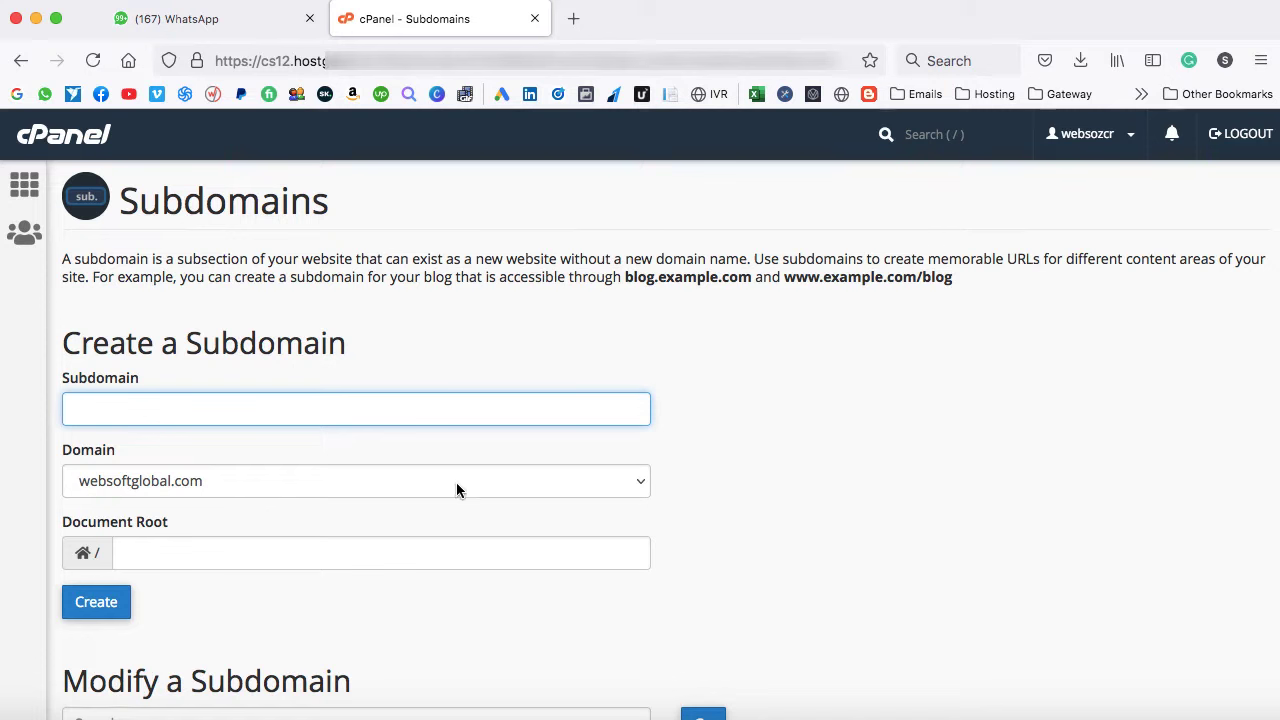
pyautogui.click(356, 408)
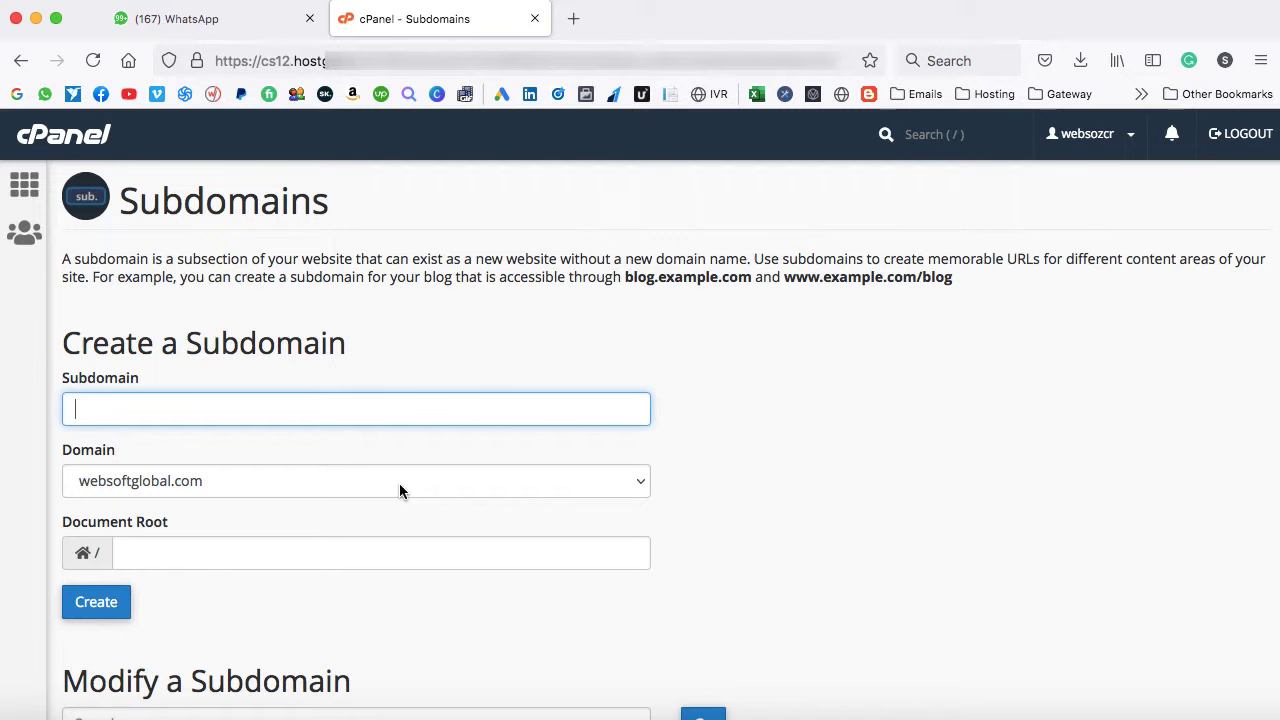
pyautogui.moveTo(135, 497)
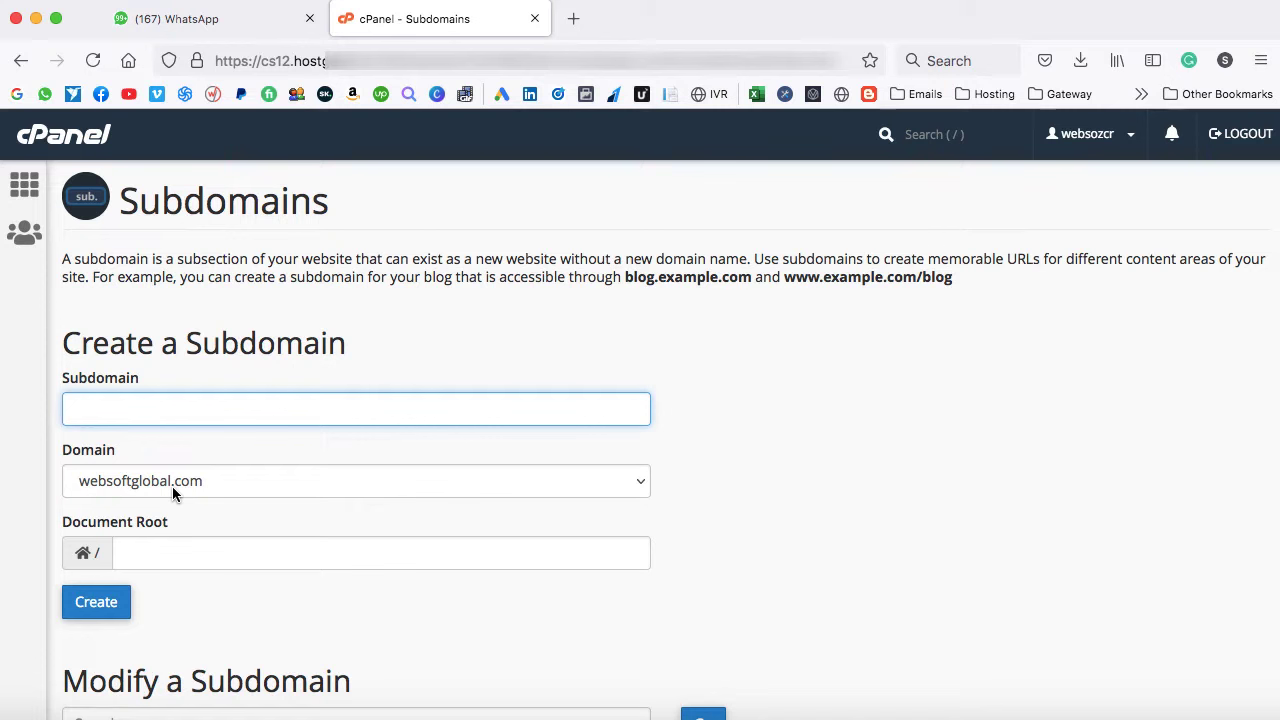
pyautogui.click(356, 408)
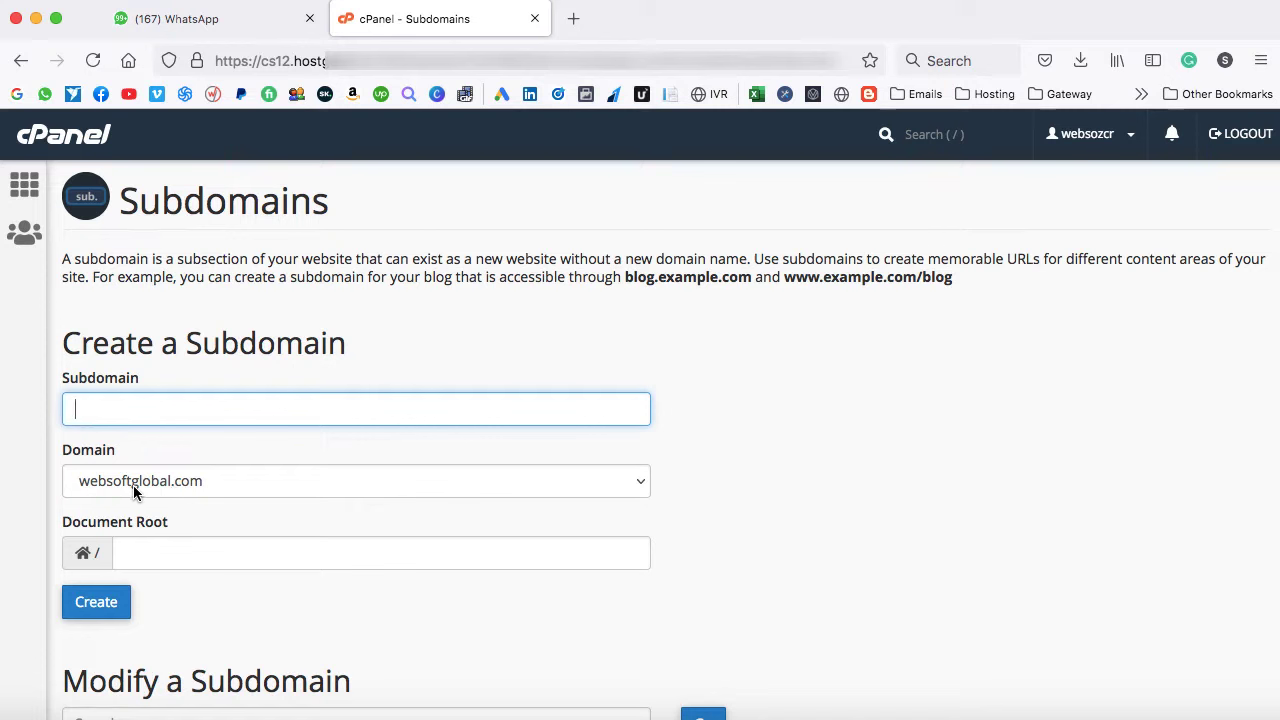
pyautogui.moveTo(247, 489)
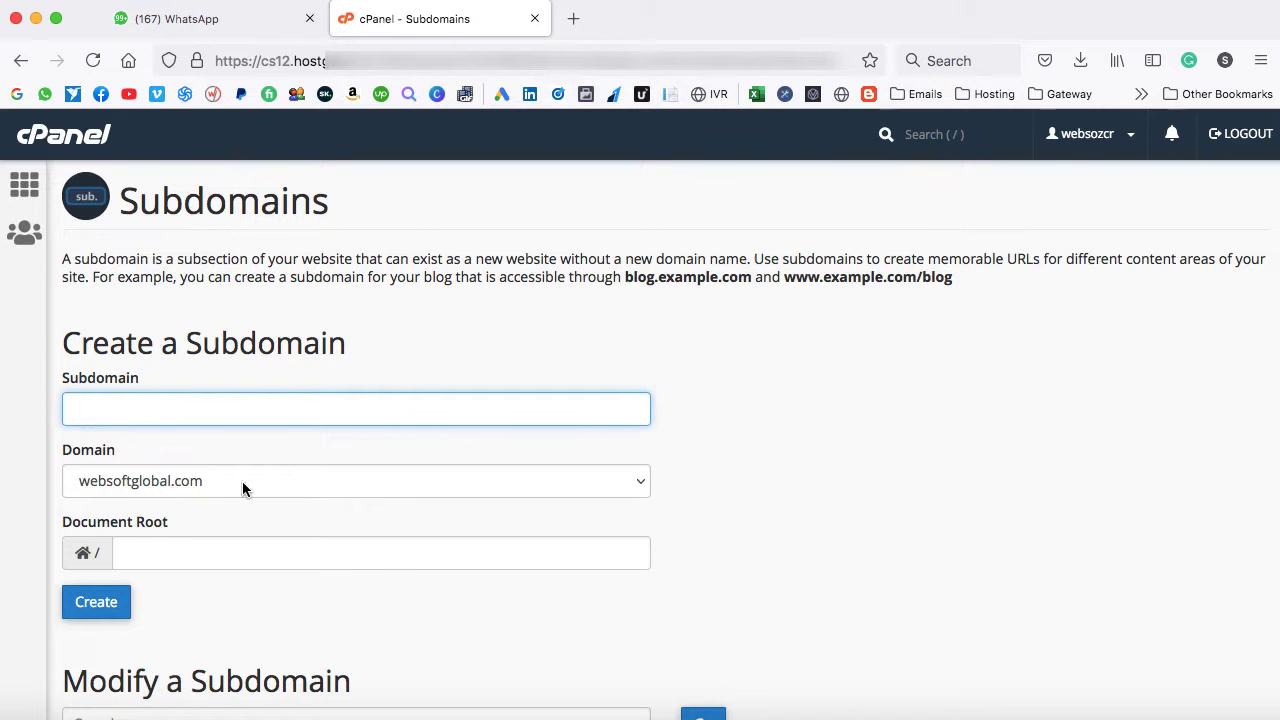
pyautogui.click(356, 408)
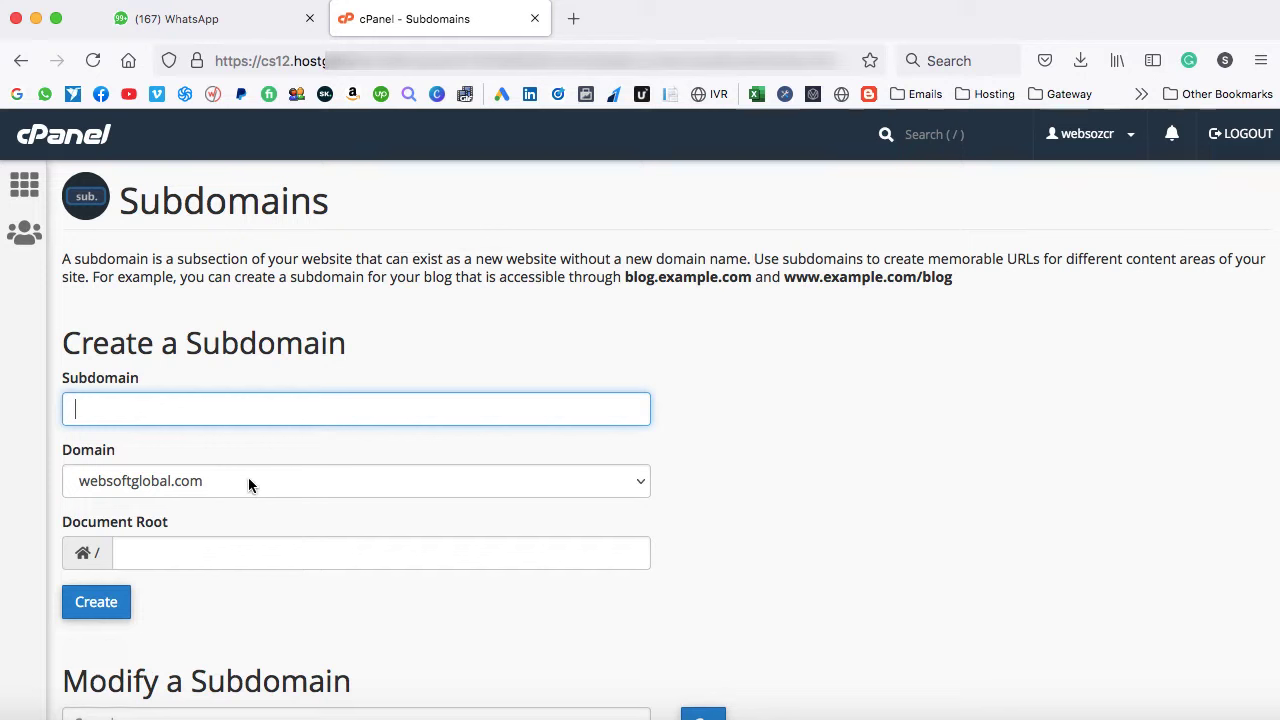
pyautogui.click(356, 480)
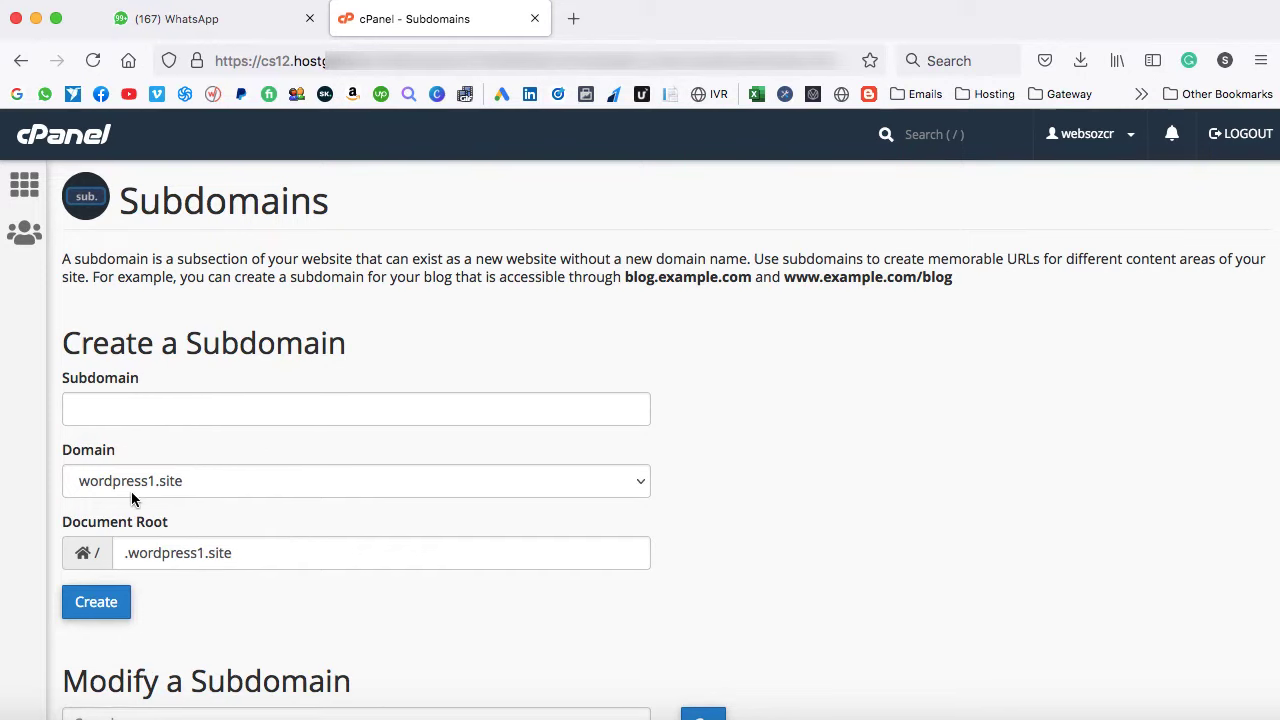
pyautogui.moveTo(175, 495)
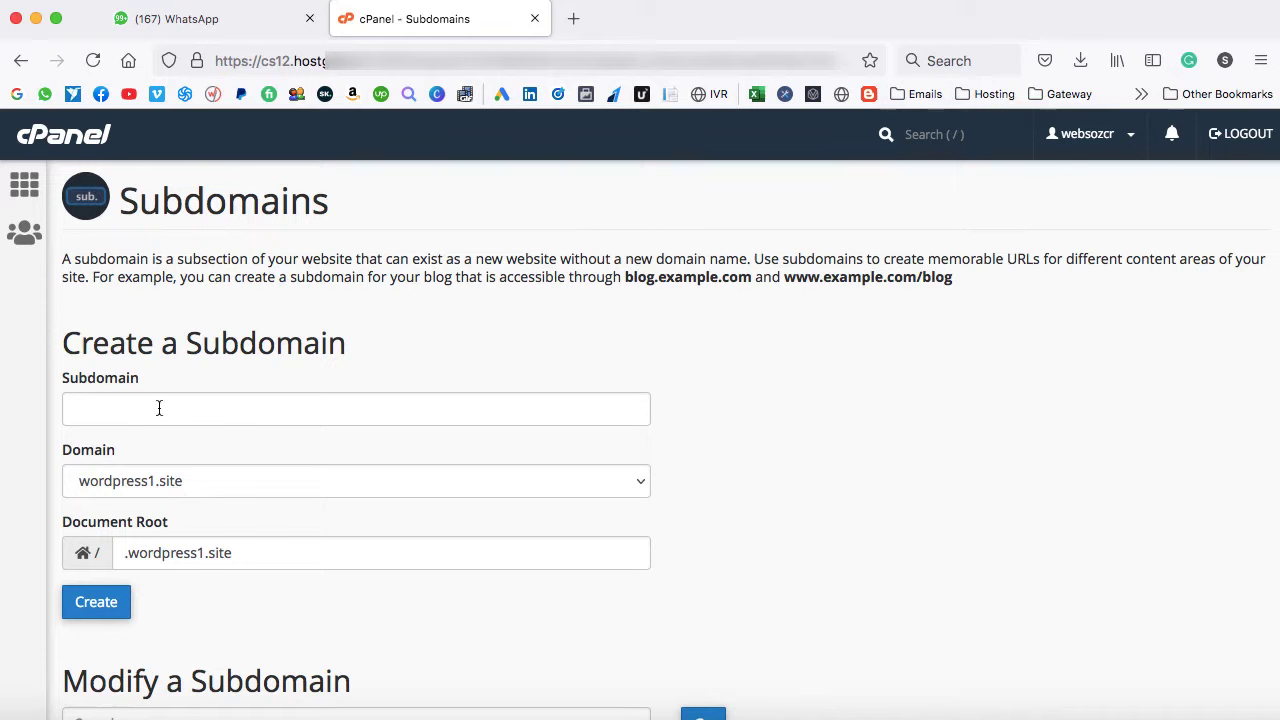
# Create subdomain 'baby' with document root baby.wordpress1.site
pyautogui.click(356, 409)
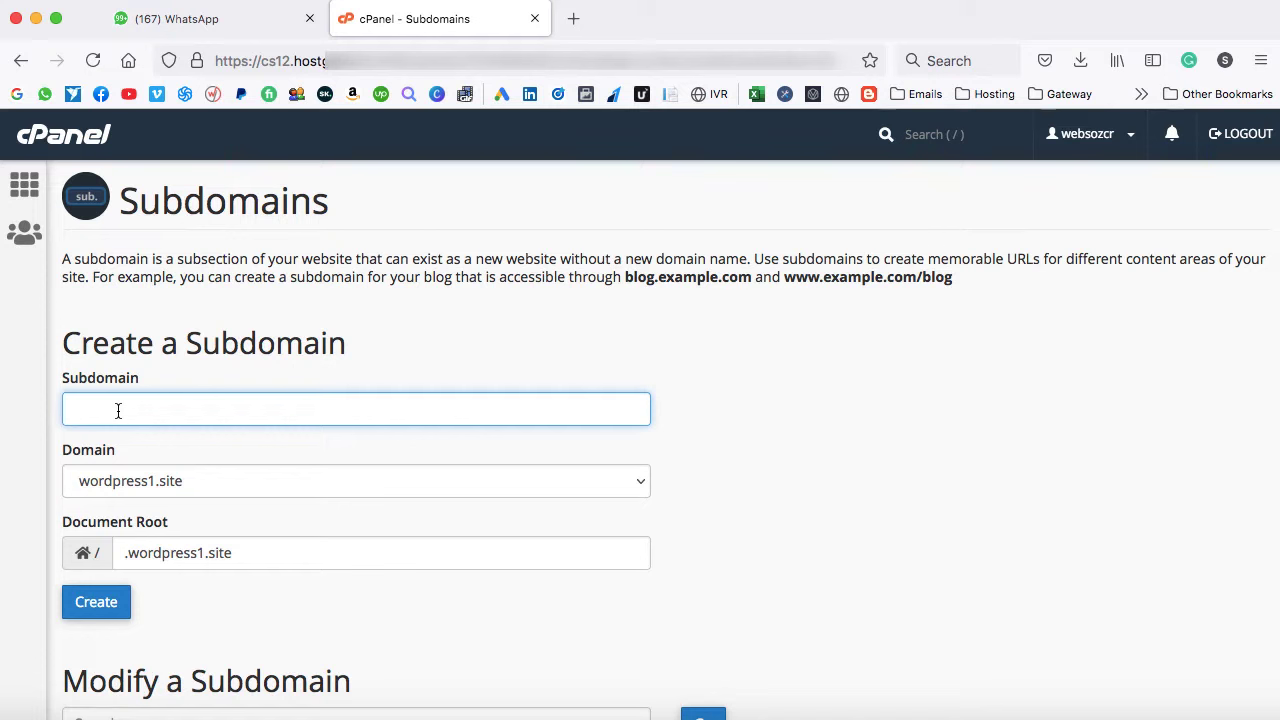
pyautogui.write('baby')
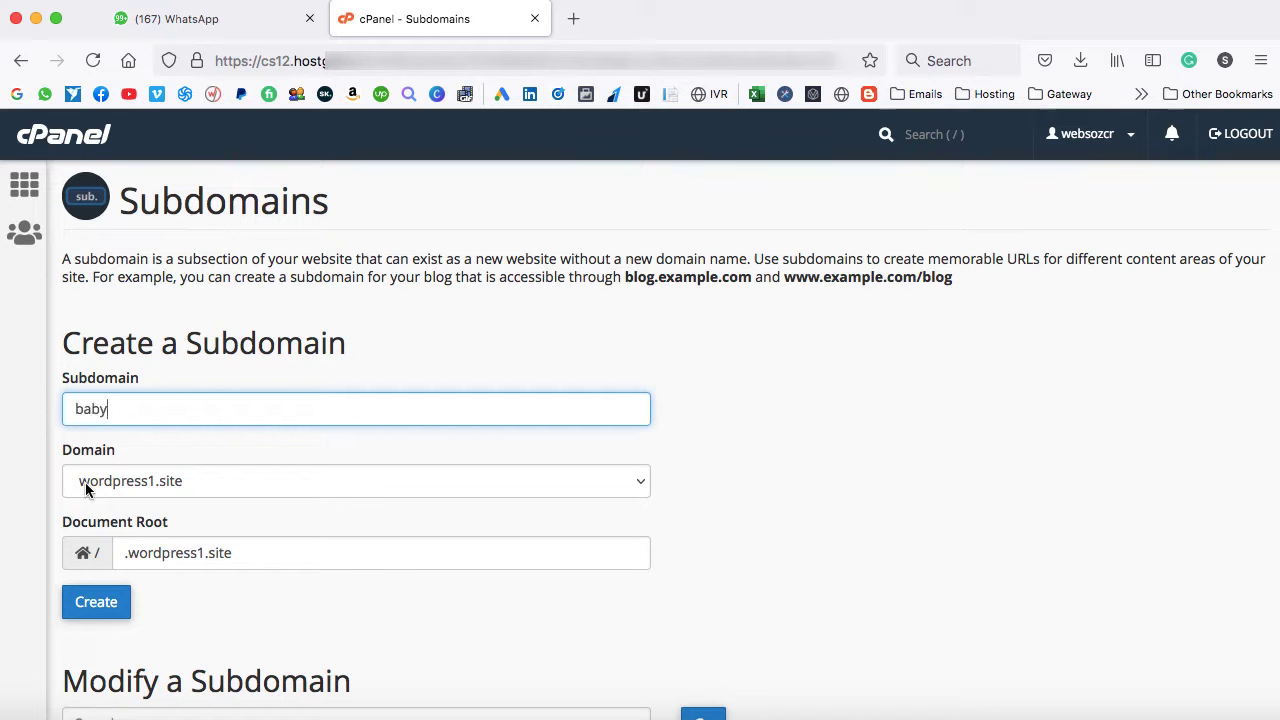
pyautogui.moveTo(874, 474)
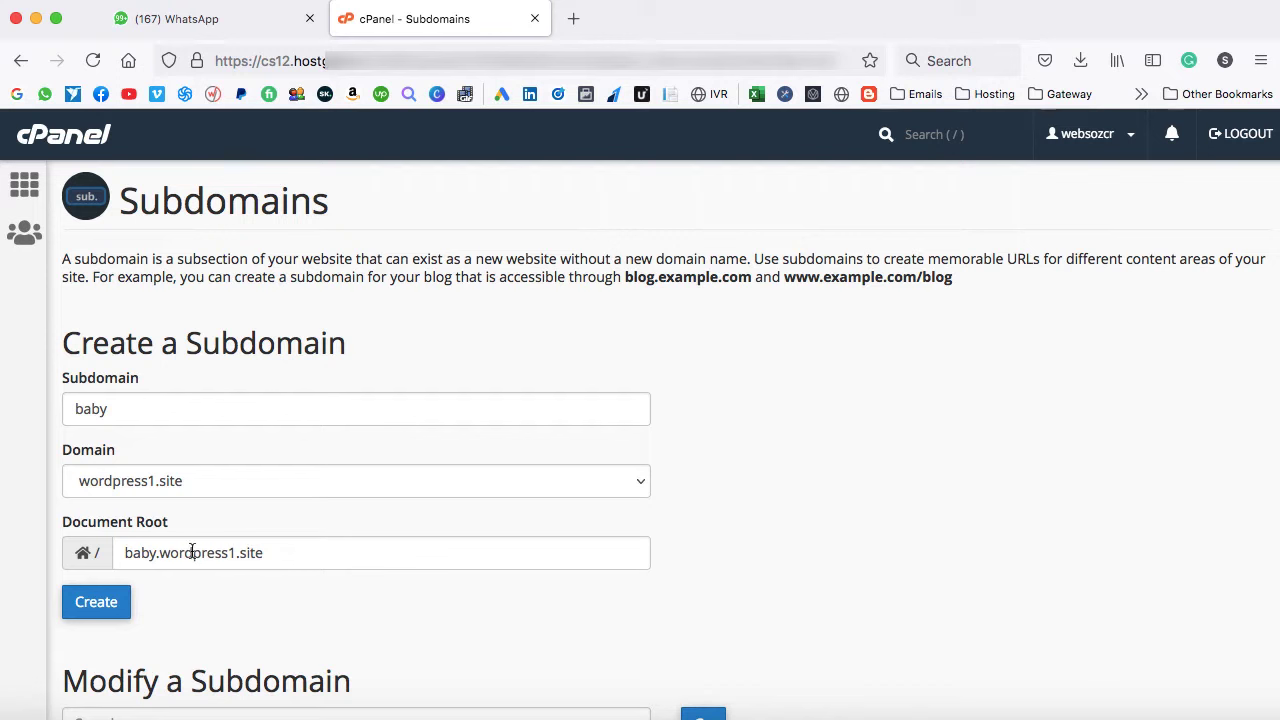
pyautogui.doubleClick(208, 552)
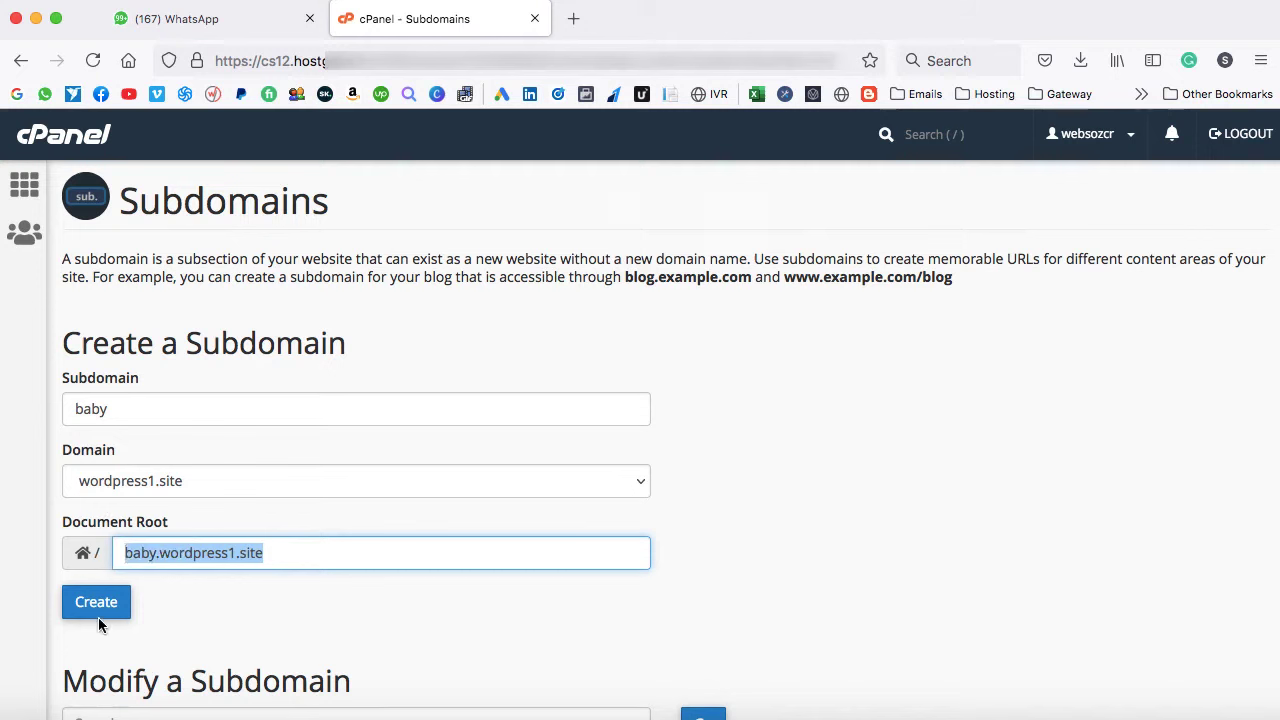
pyautogui.click(96, 601)
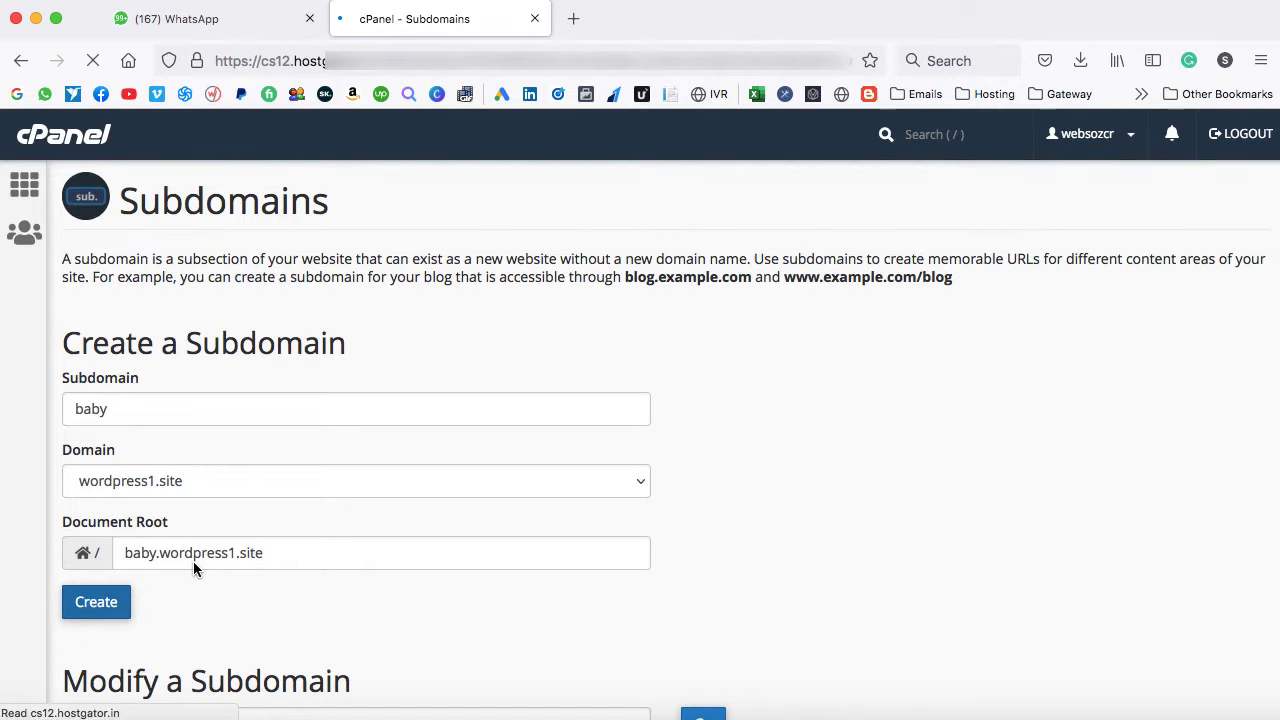
# Check baby.wordpress1.site in a new tab, which shows a 404 Page Not Found
pyautogui.click(96, 601)
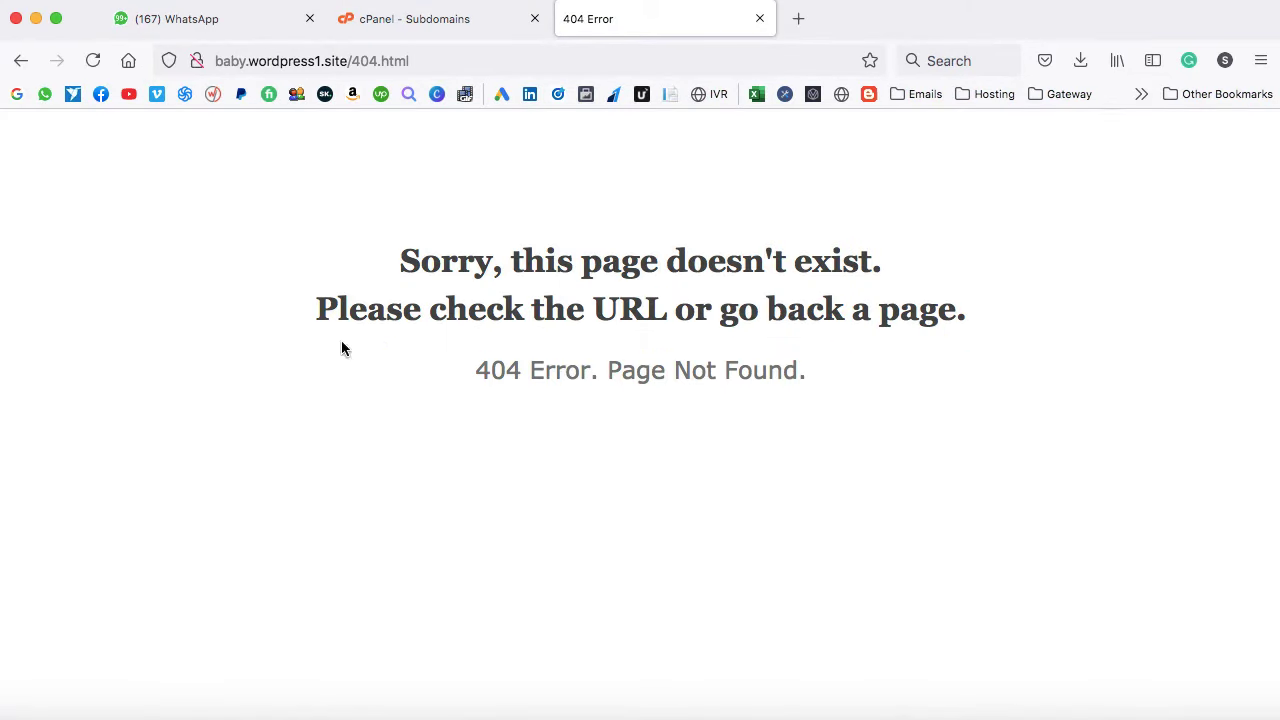
pyautogui.moveTo(675, 268)
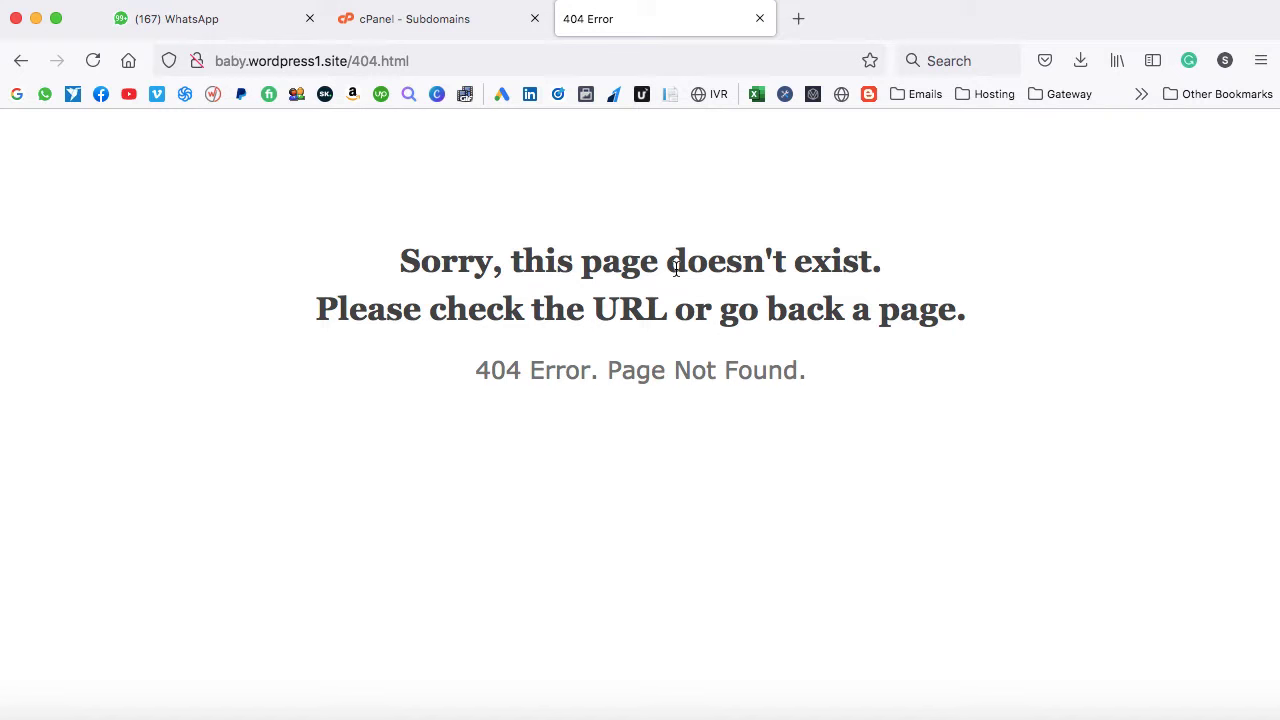
pyautogui.moveTo(538, 375)
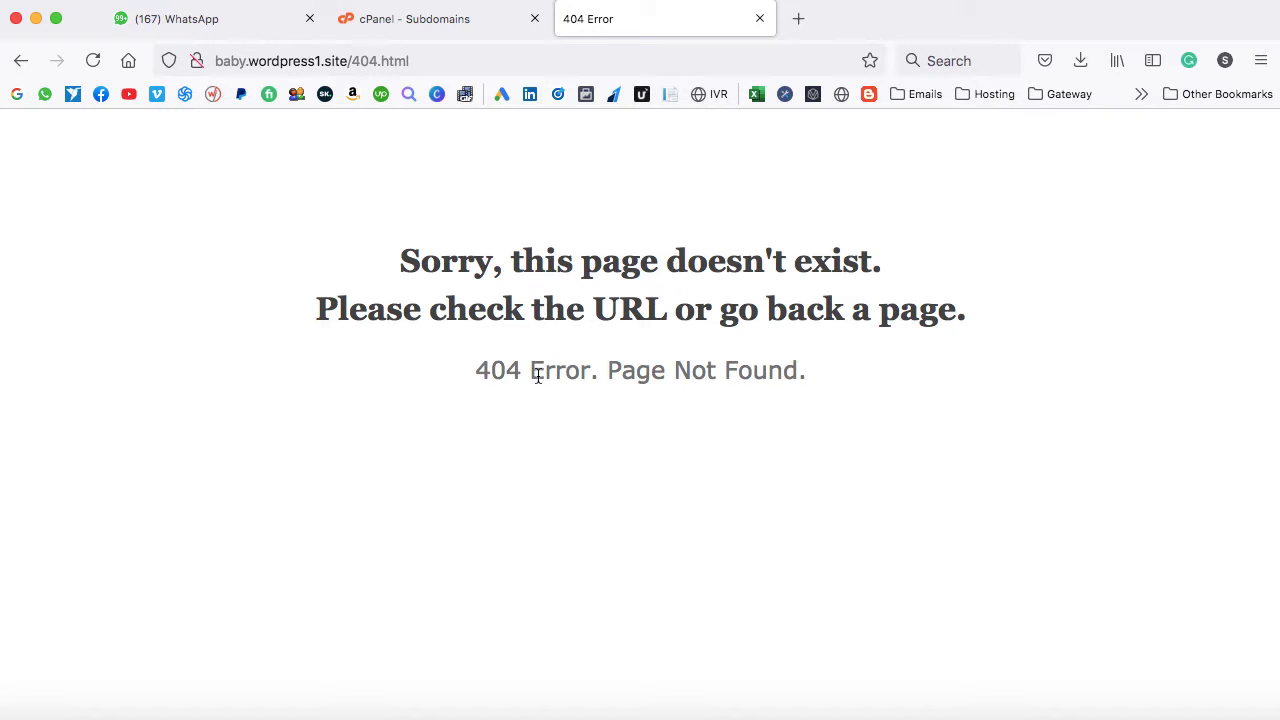
pyautogui.moveTo(663, 372)
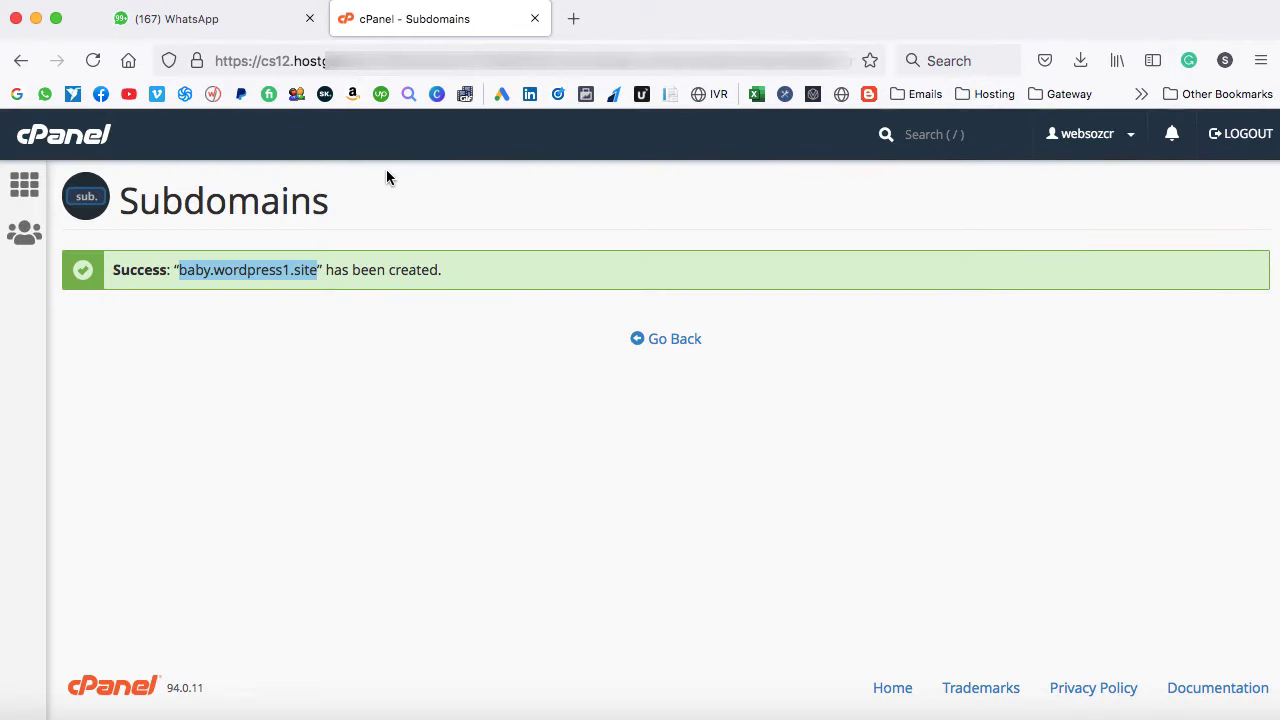
# Return to the cPanel dashboard and launch Softaculous Apps Installer to view WordPress
pyautogui.click(674, 338)
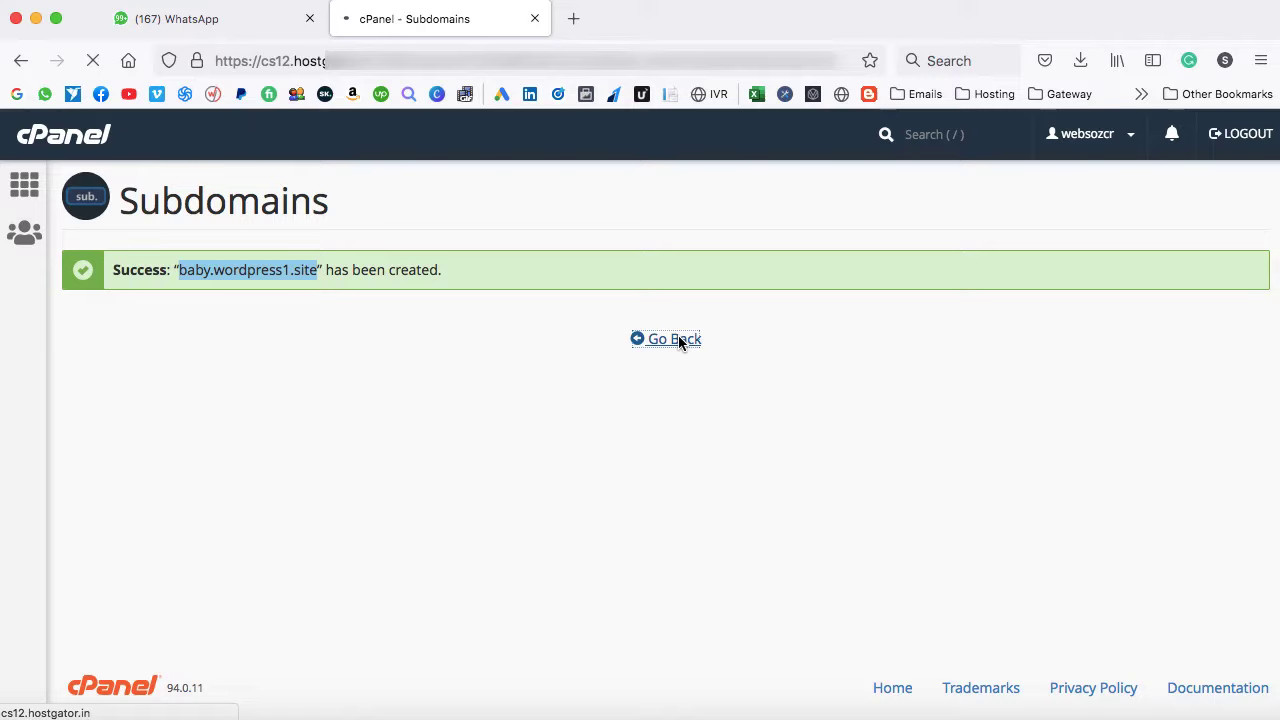
pyautogui.click(665, 338)
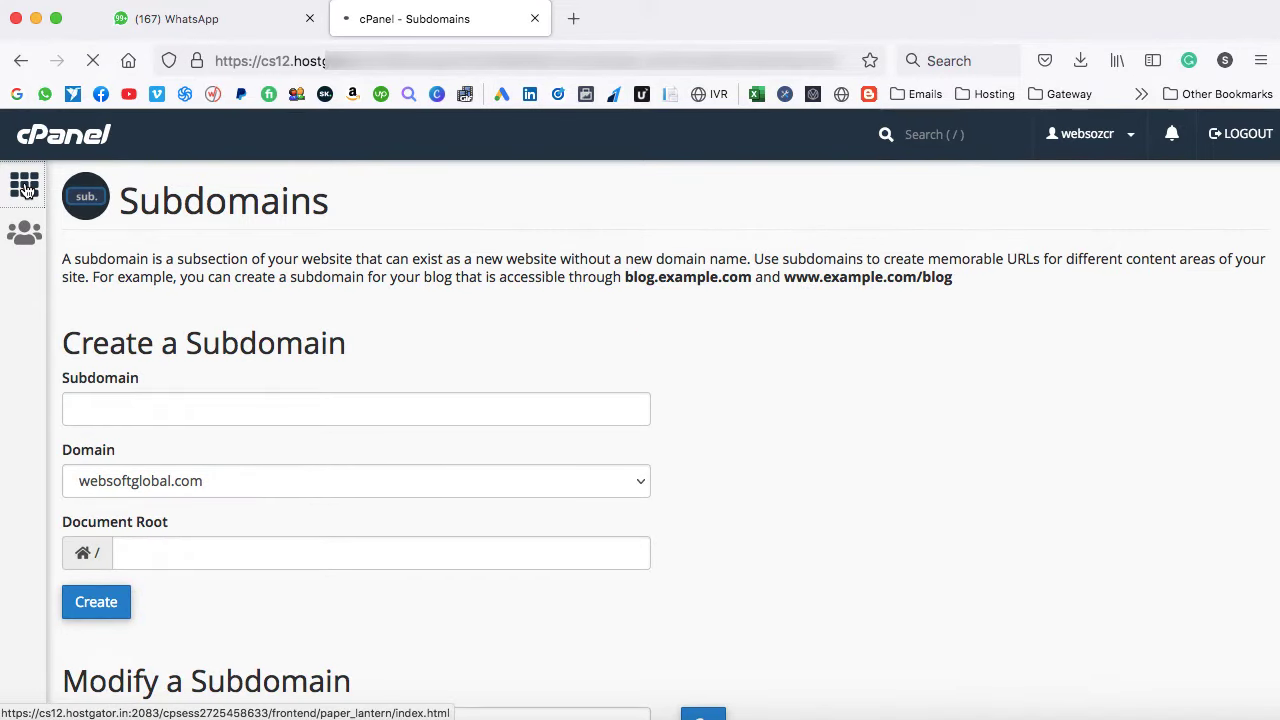
pyautogui.click(24, 185)
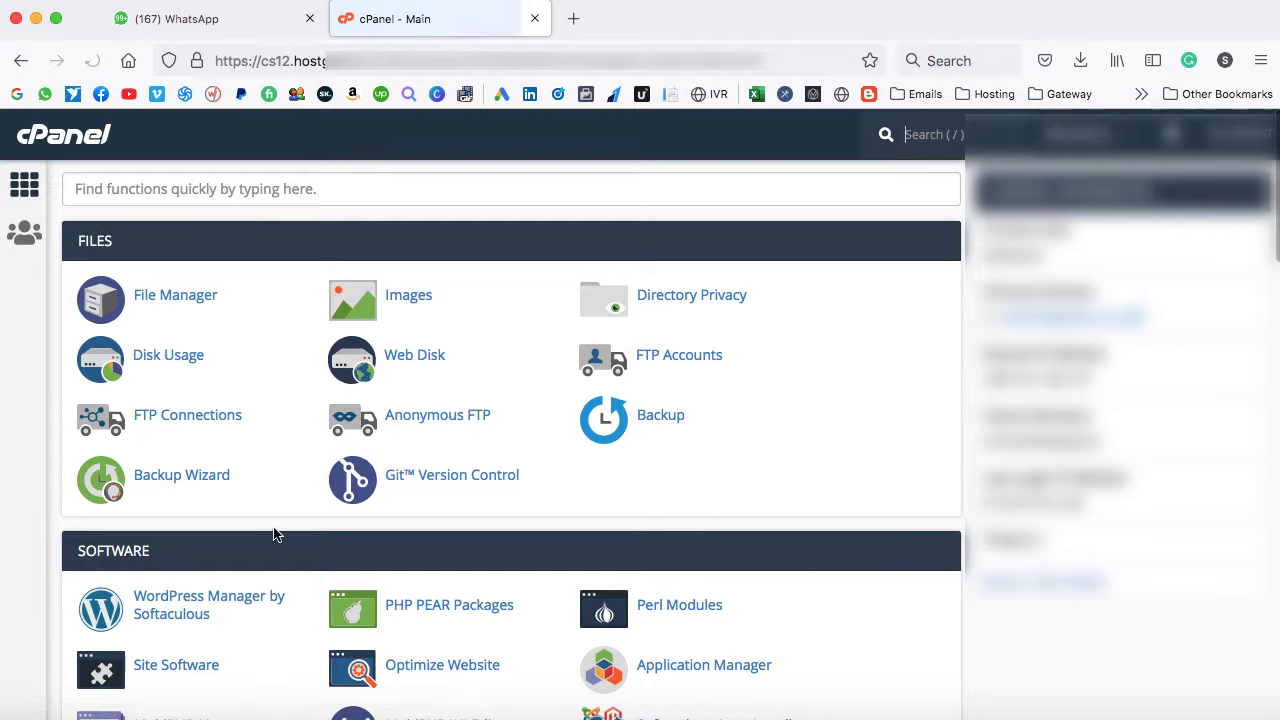
pyautogui.scroll(-3)
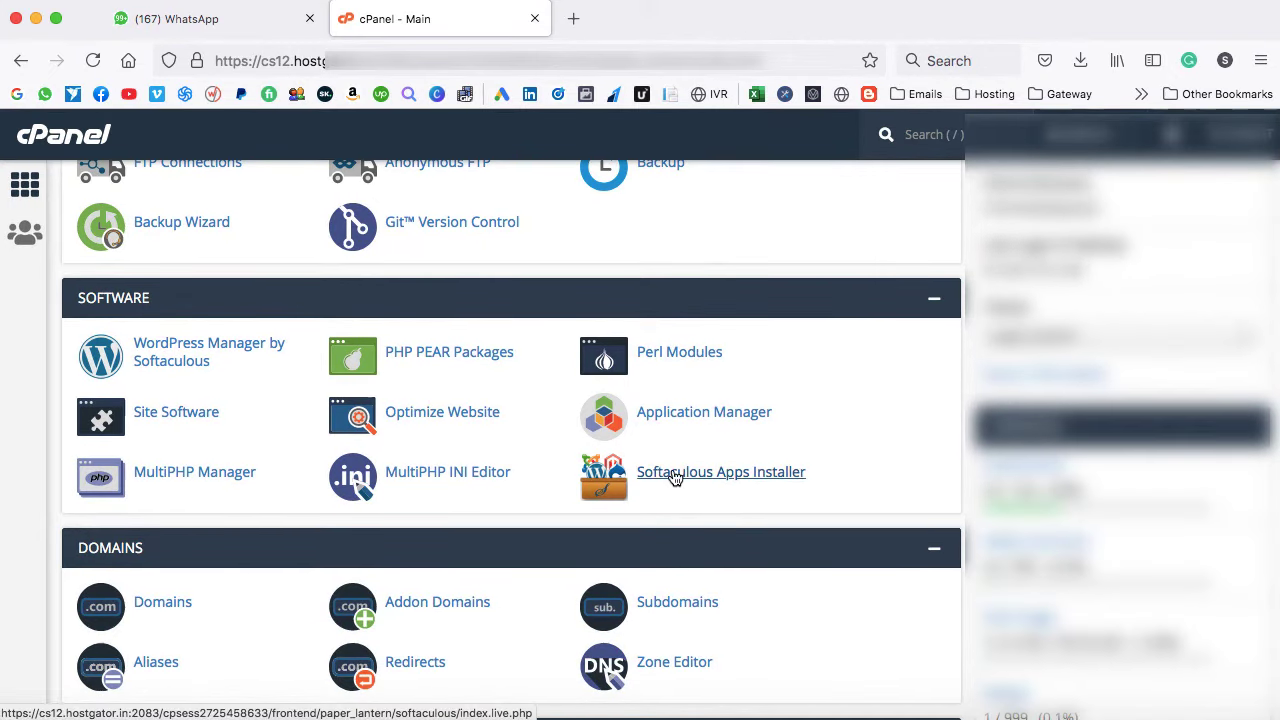
pyautogui.click(721, 471)
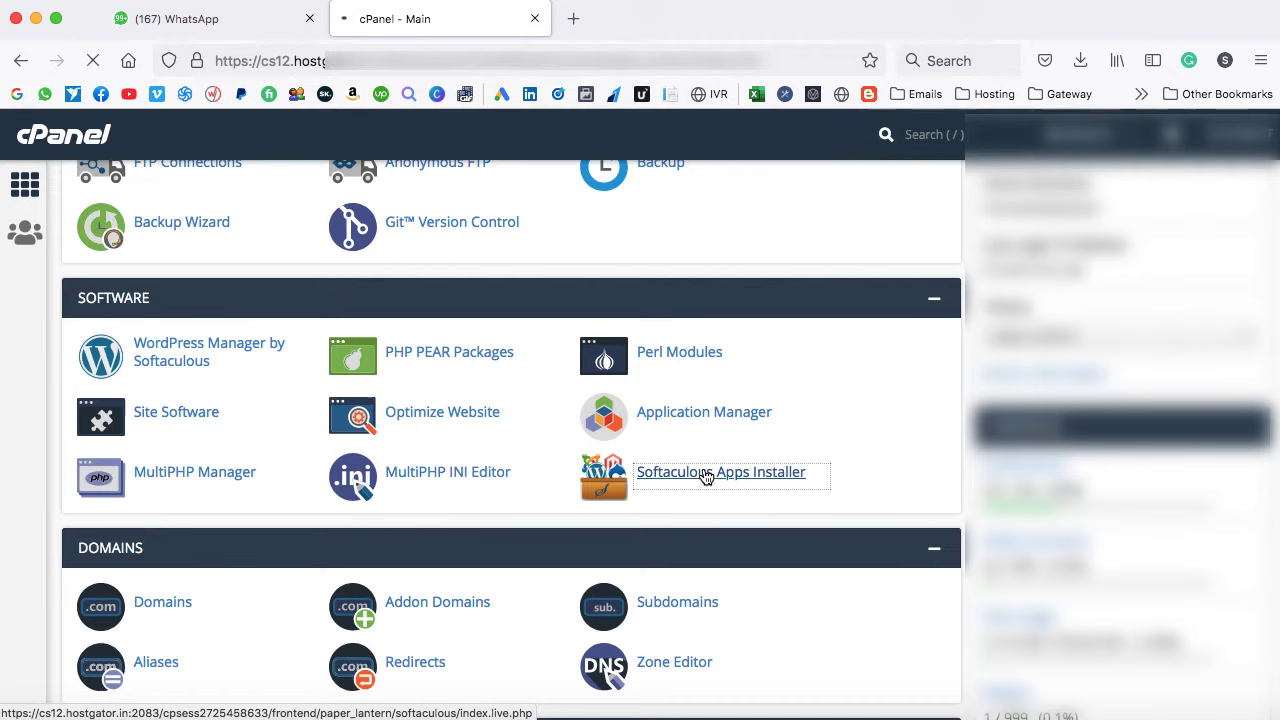
pyautogui.click(721, 471)
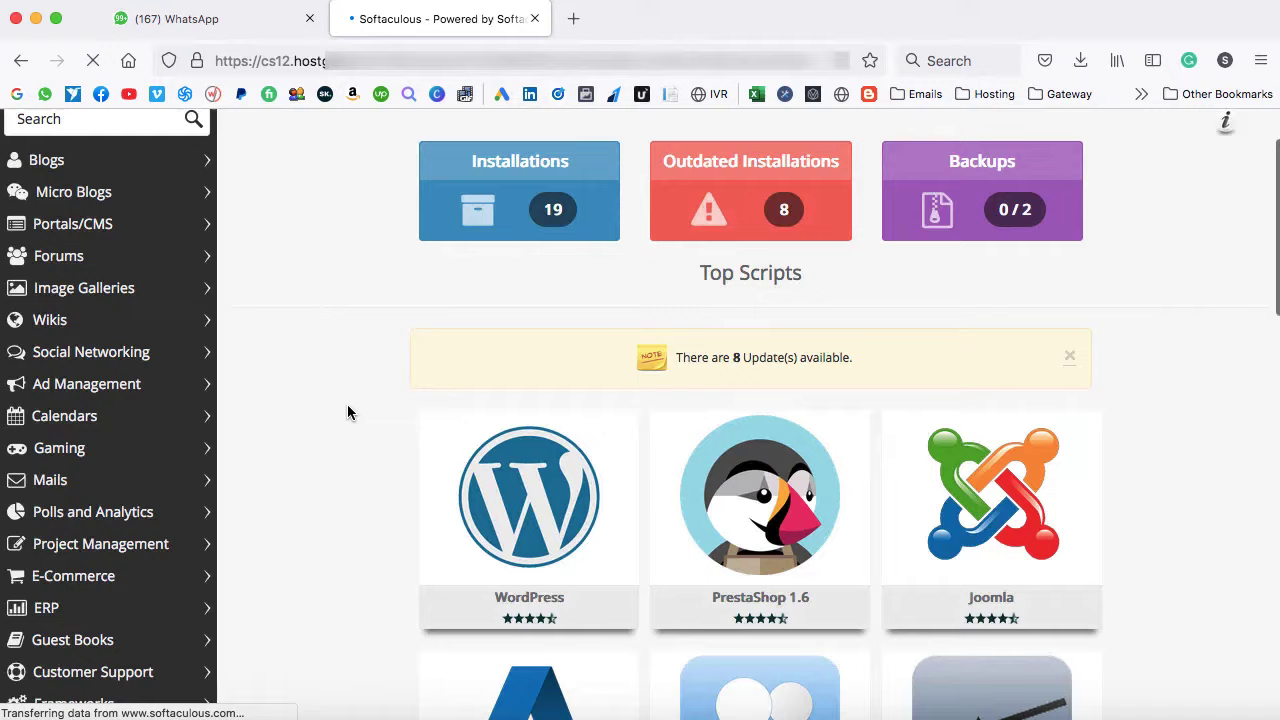
pyautogui.scroll(-3)
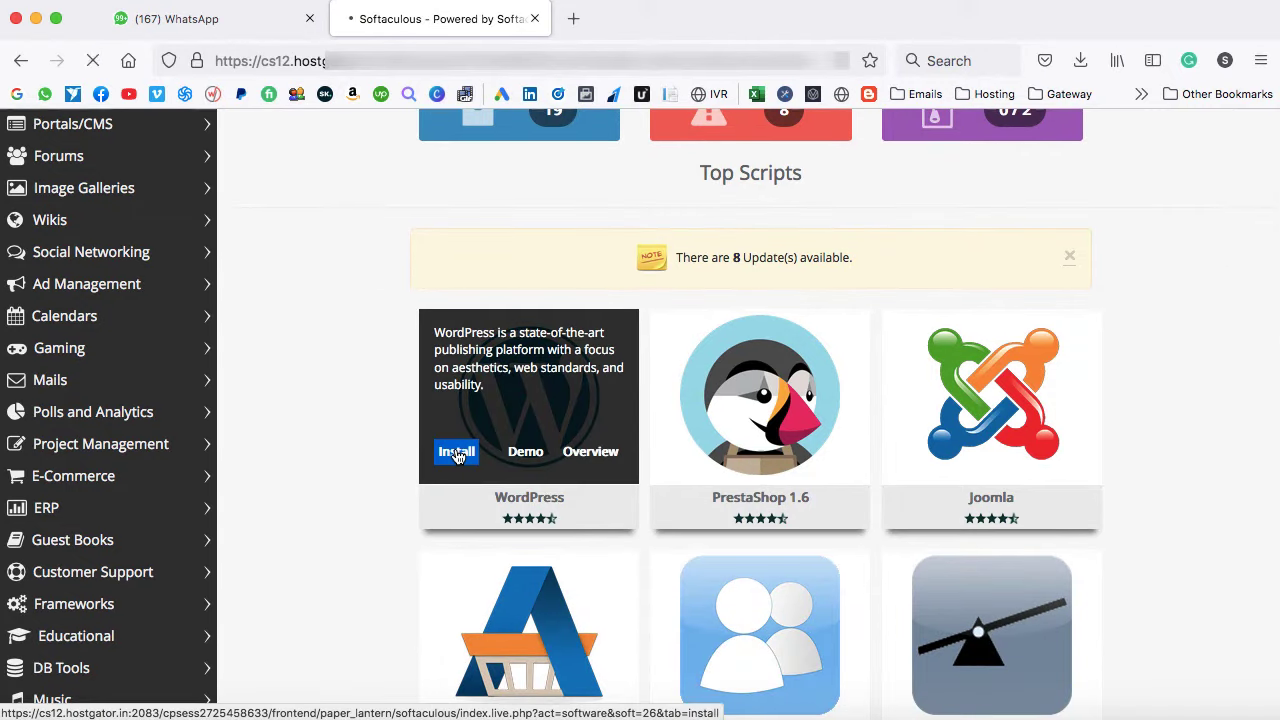
pyautogui.click(456, 451)
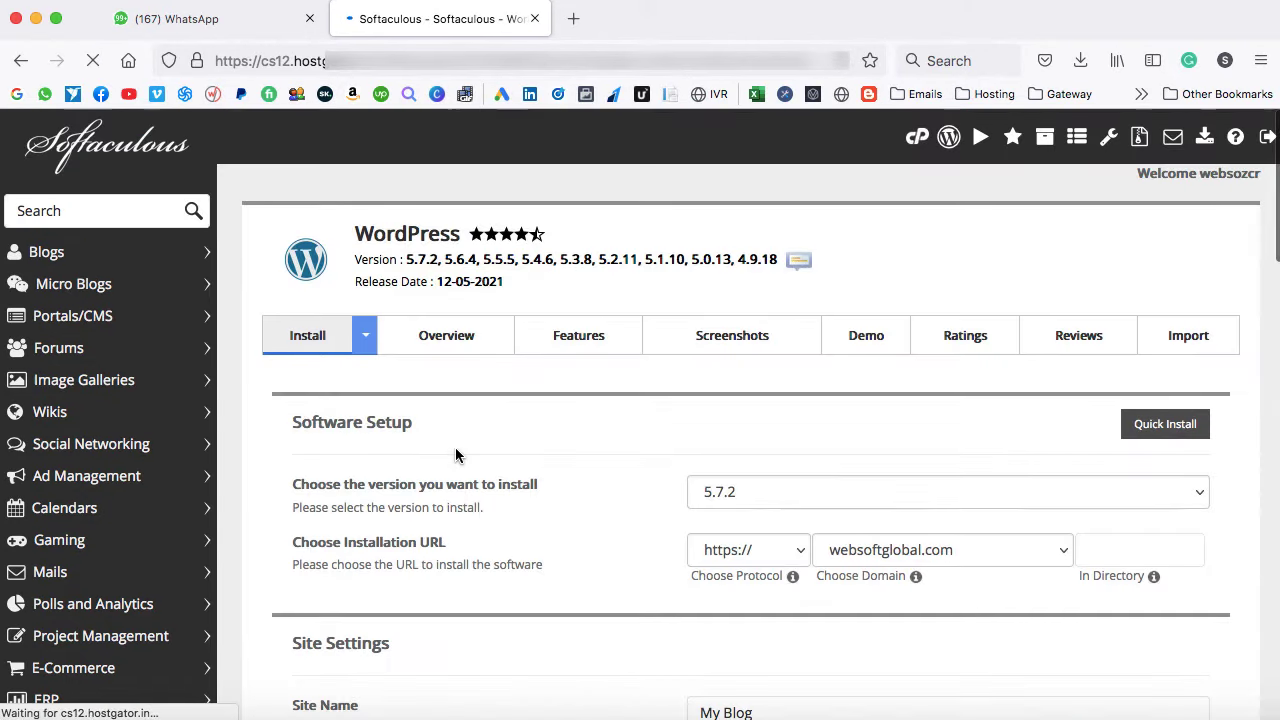
pyautogui.scroll(-3)
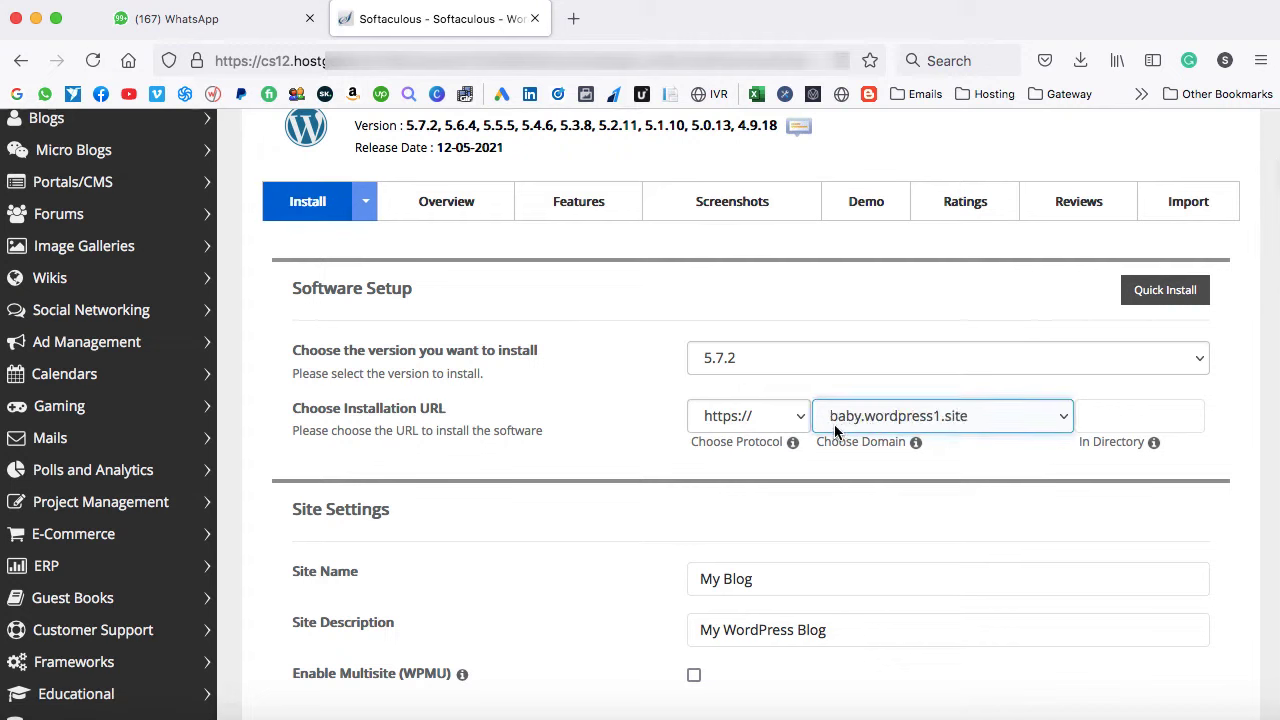
pyautogui.moveTo(943, 422)
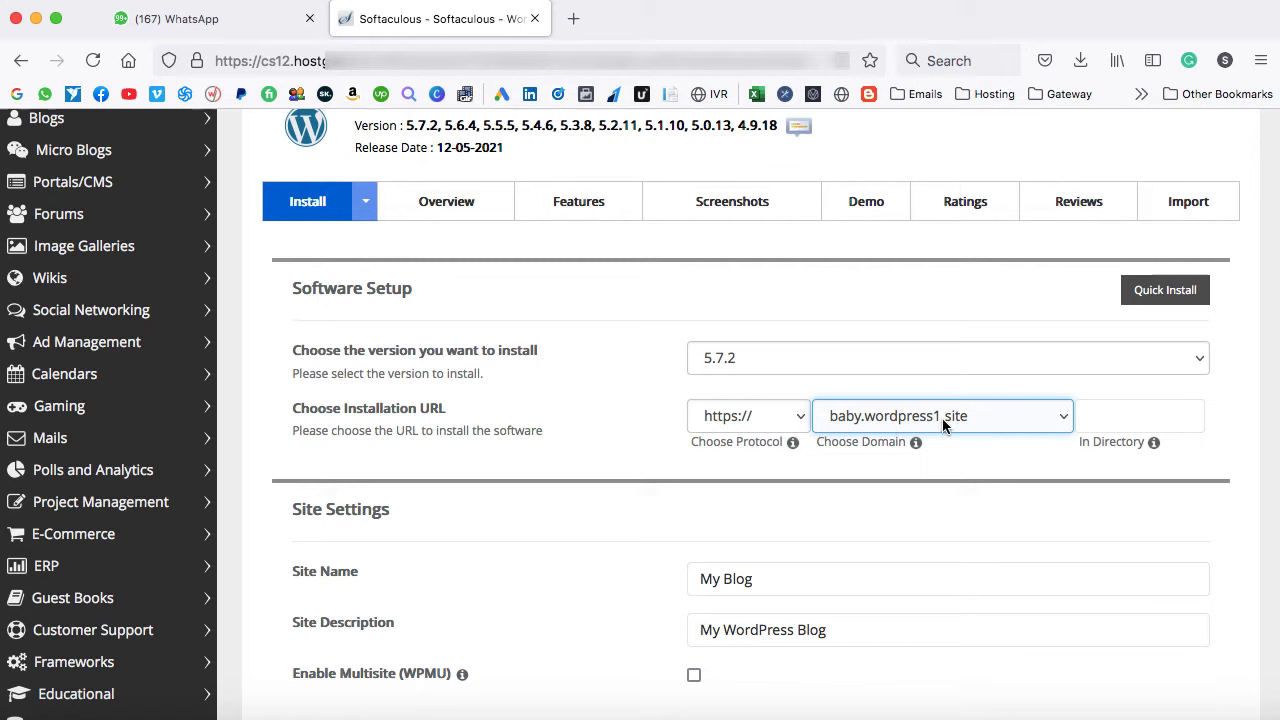
pyautogui.moveTo(888, 428)
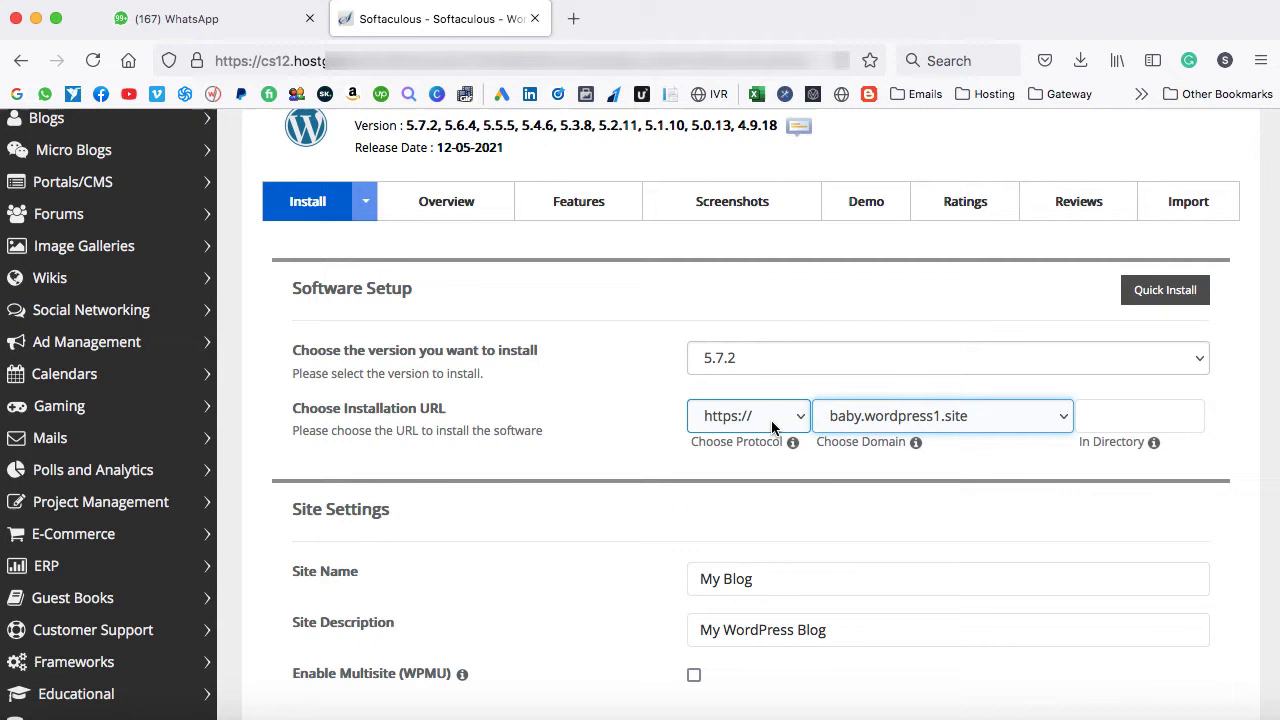
pyautogui.moveTo(805, 430)
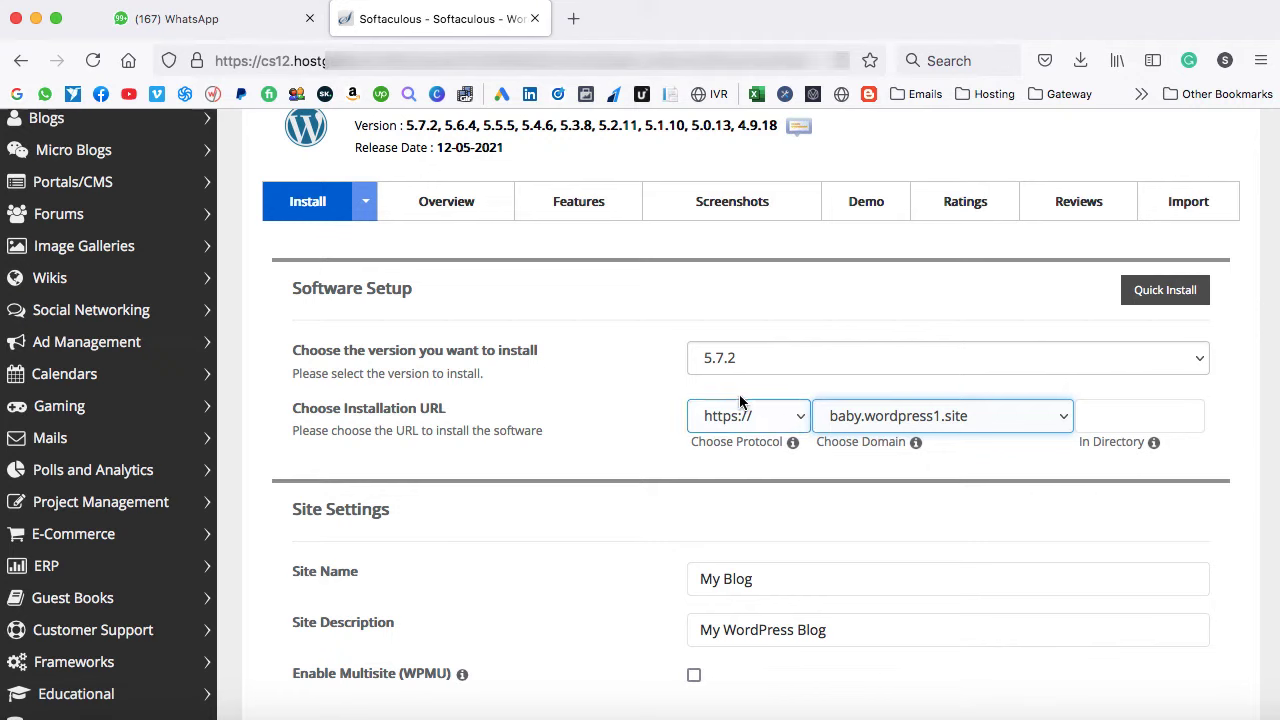
pyautogui.click(748, 415)
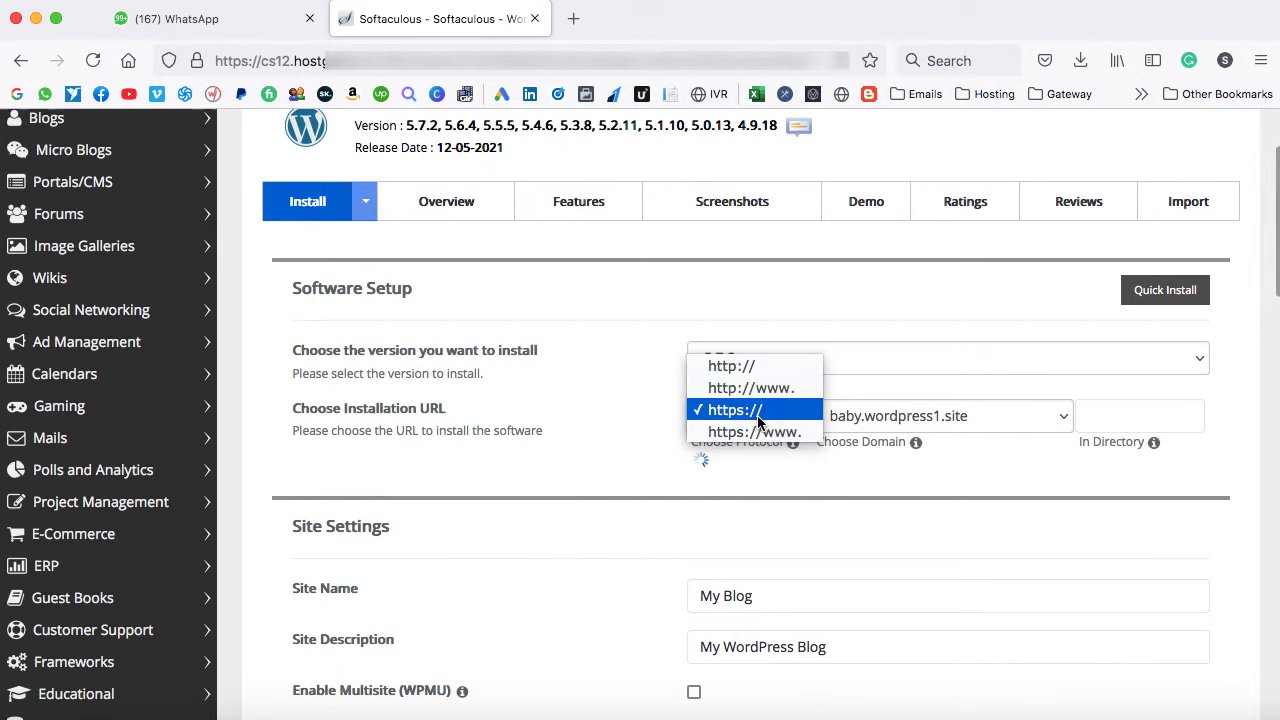
pyautogui.click(731, 365)
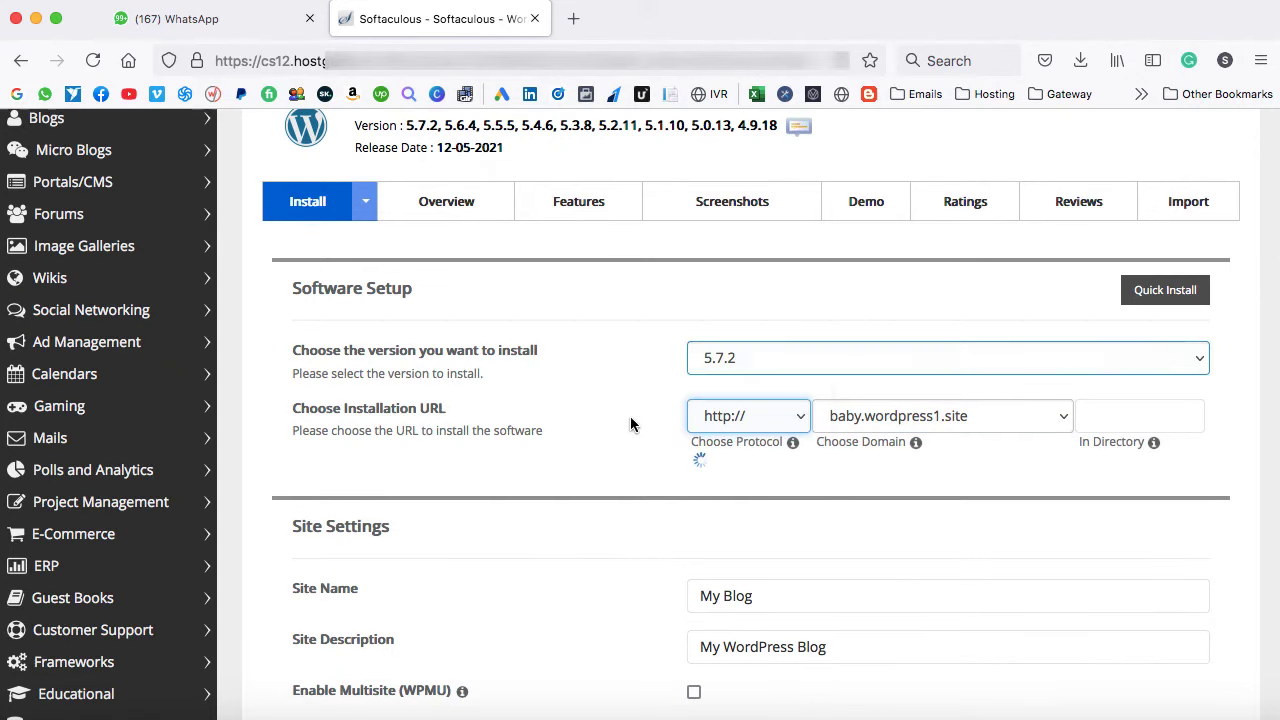
pyautogui.scroll(-3)
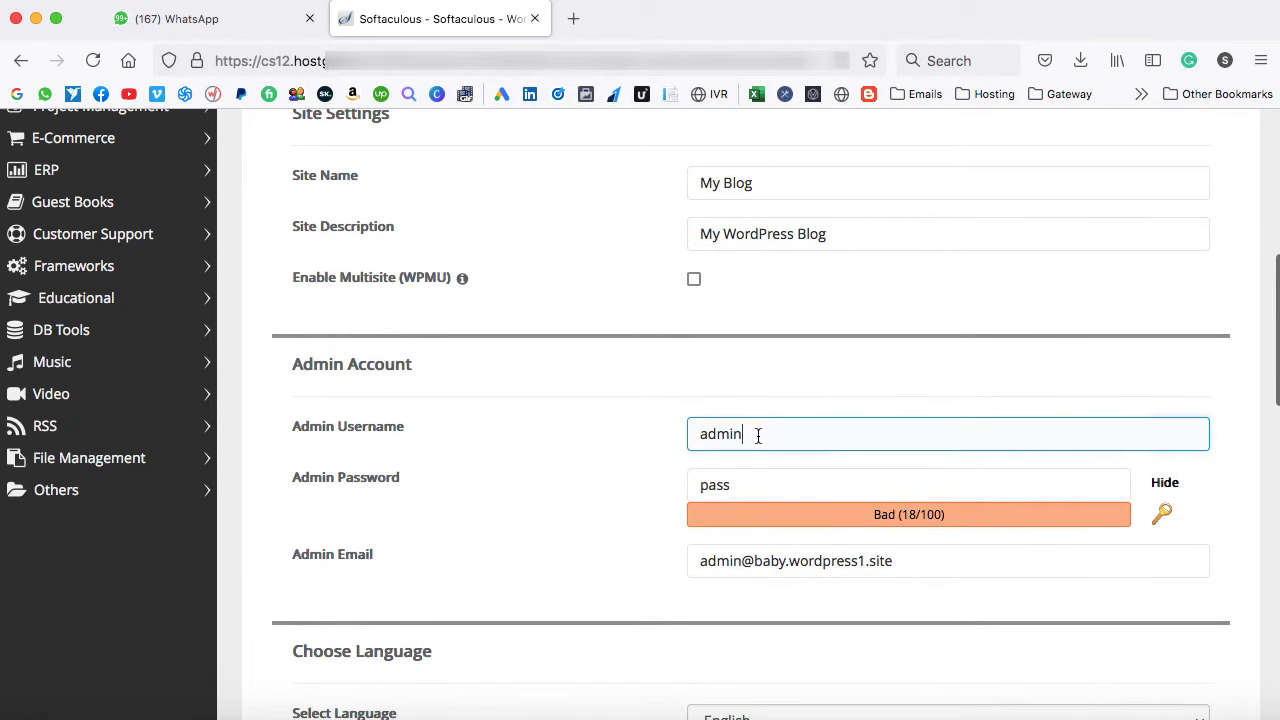
# Enter admin username 'India' and run the WordPress installation
pyautogui.write('India')
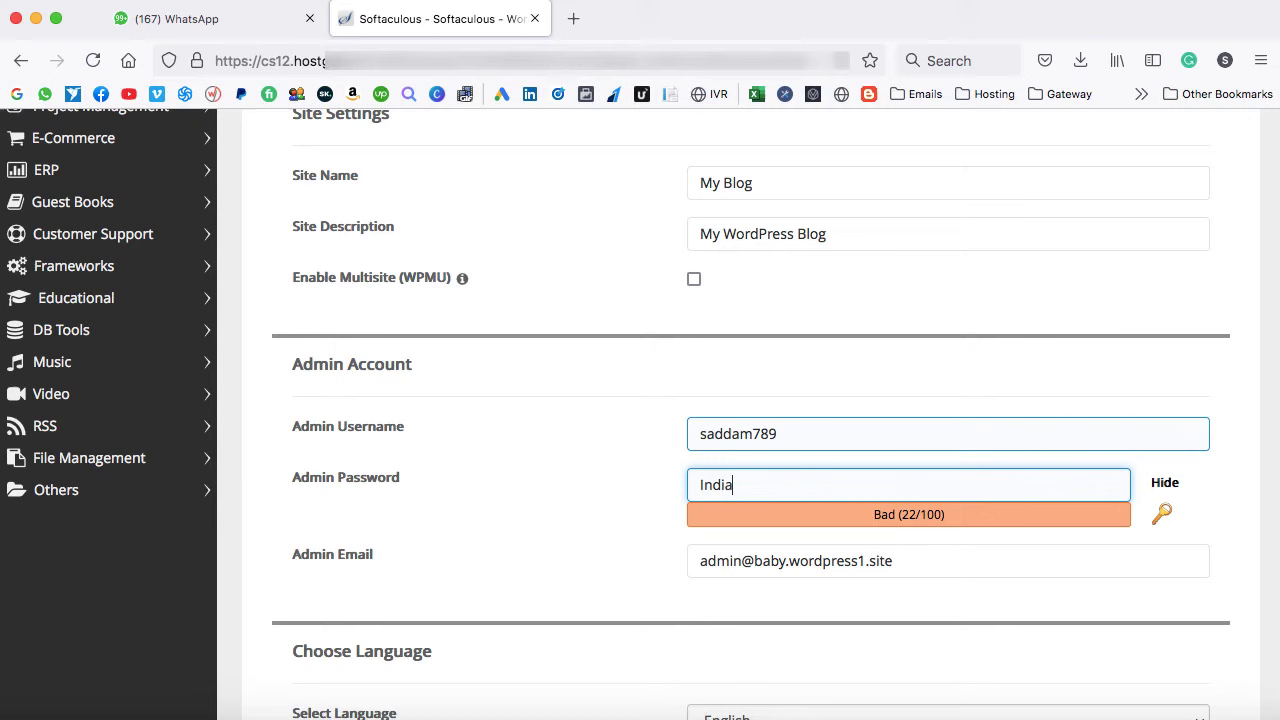
pyautogui.scroll(-3)
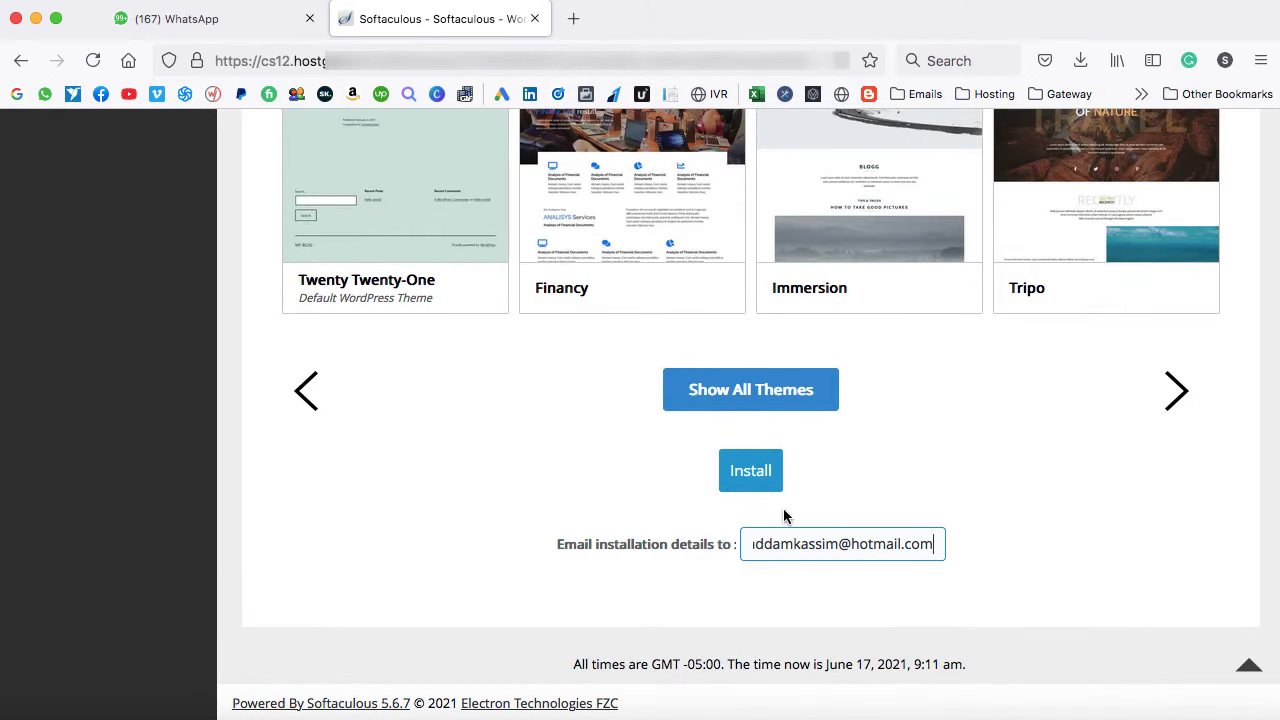
pyautogui.click(750, 470)
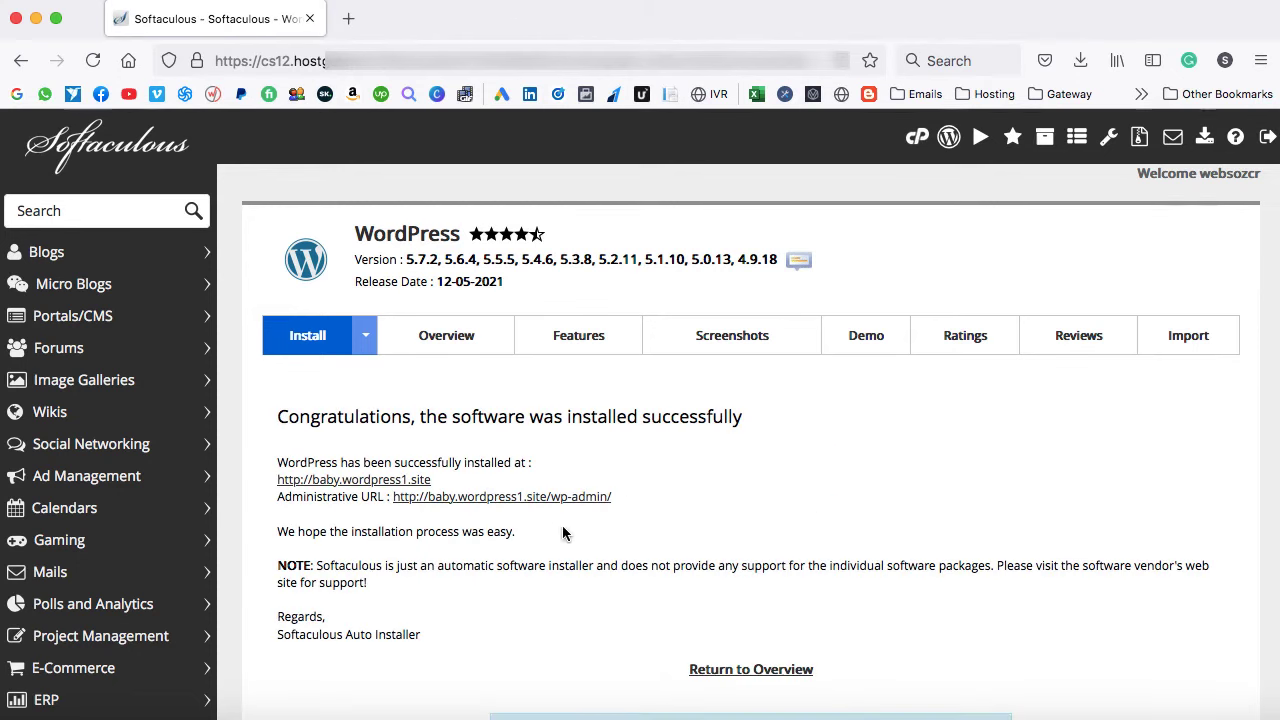
pyautogui.moveTo(545, 505)
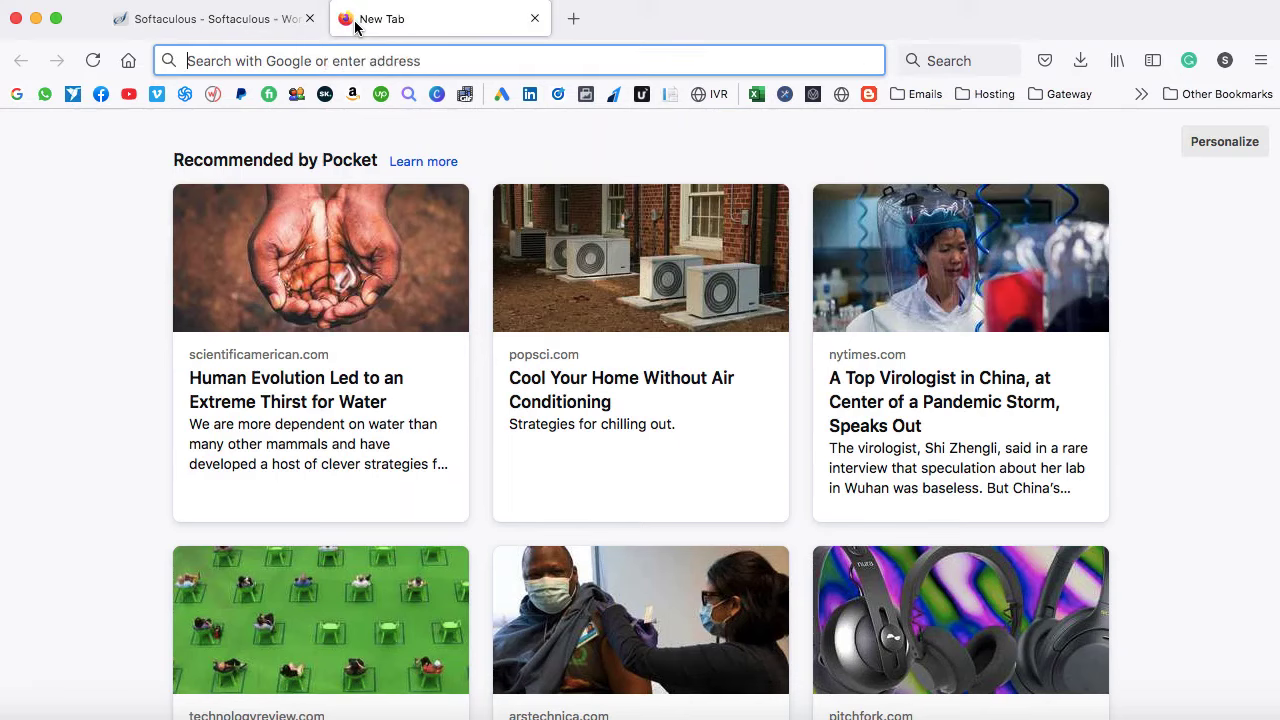
# Load baby.wordpress1.site in a new tab to see the My Blog homepage
pyautogui.write('baby.wordpress1.site')
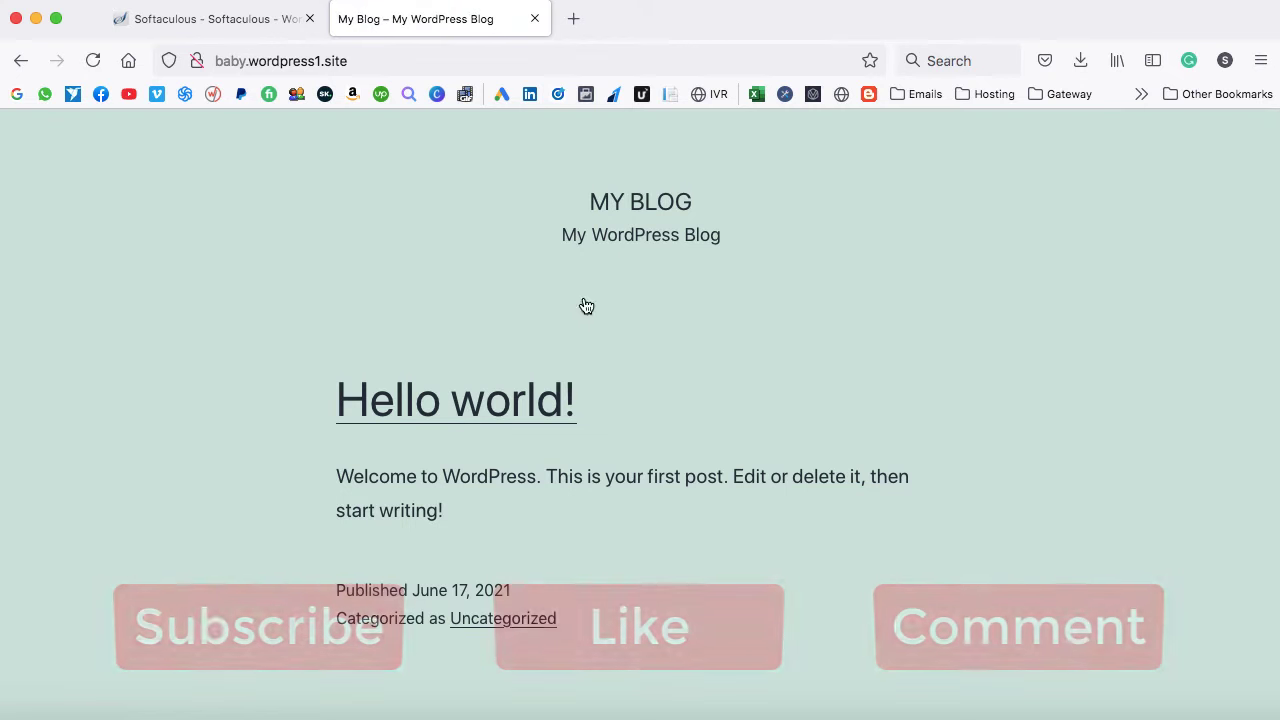
pyautogui.click(280, 60)
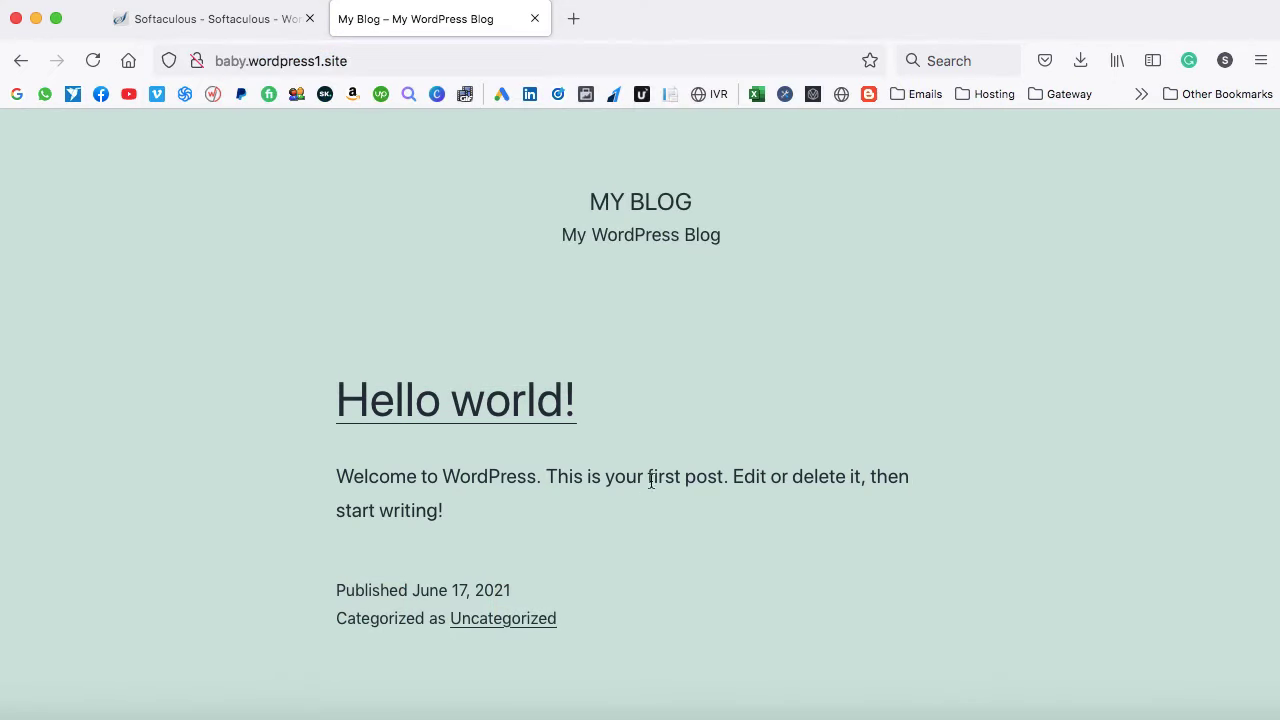
pyautogui.moveTo(745, 383)
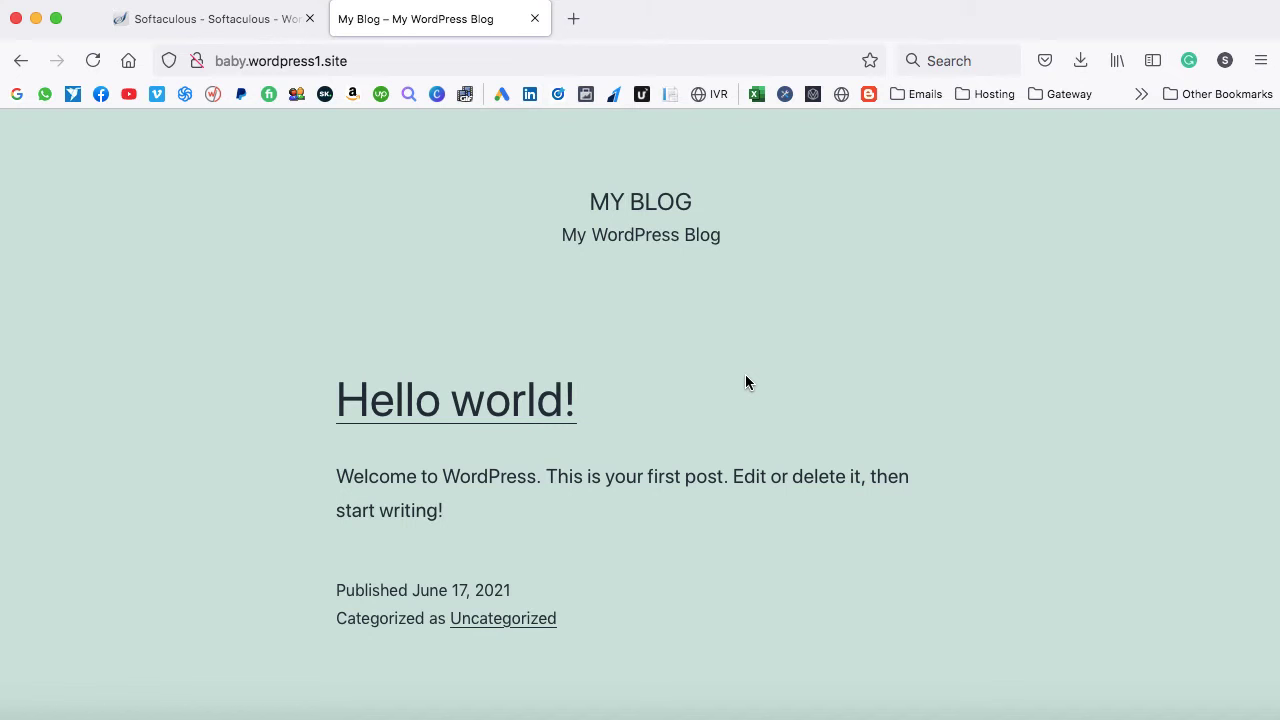
pyautogui.click(281, 60)
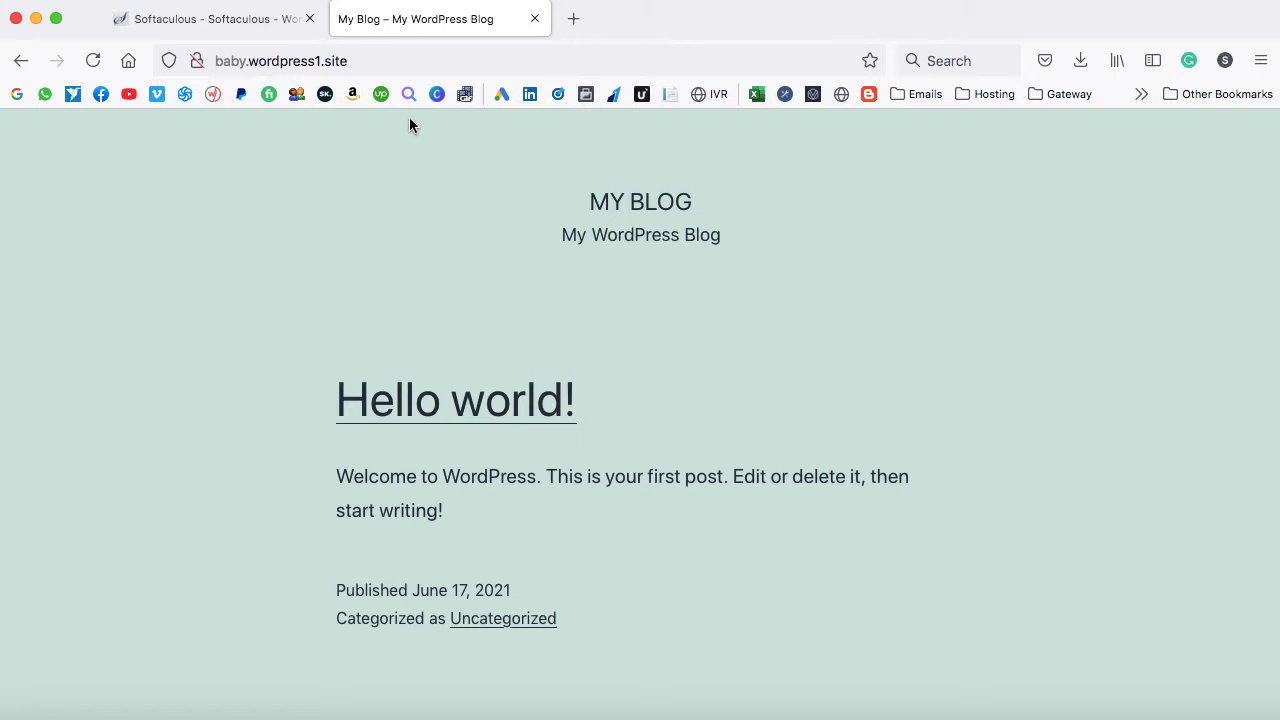
pyautogui.moveTo(303, 510)
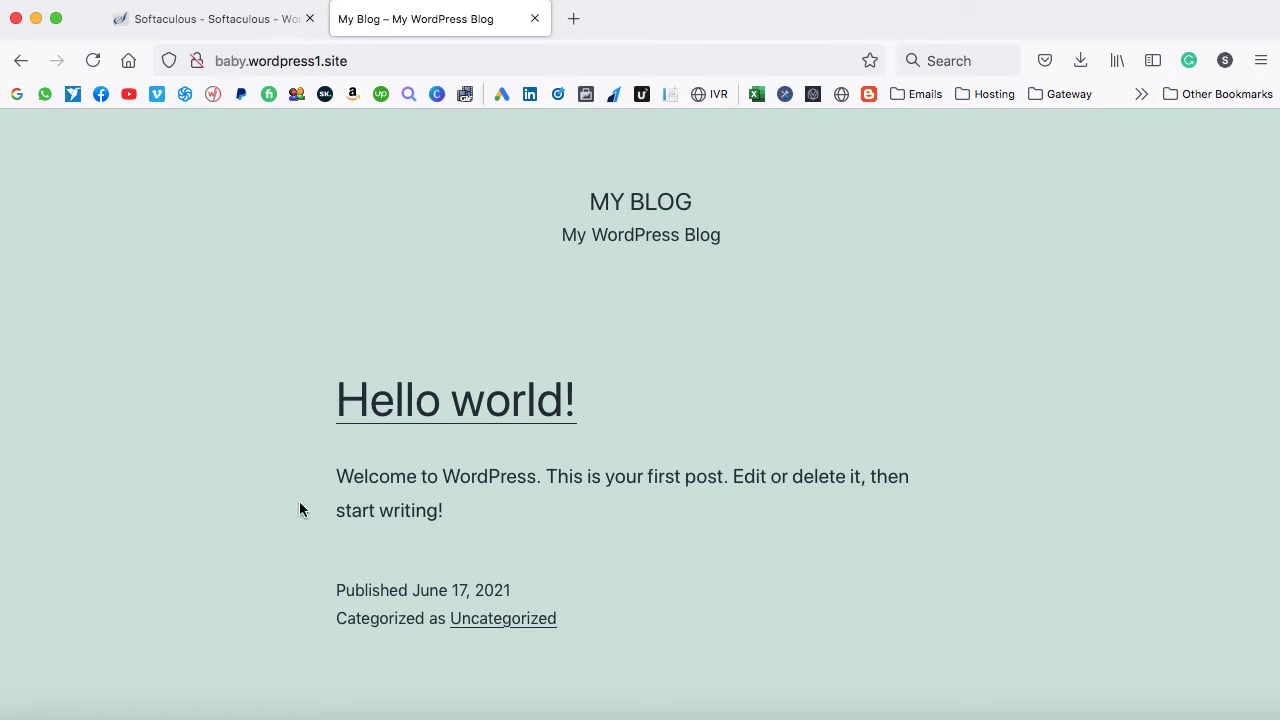
pyautogui.moveTo(753, 414)
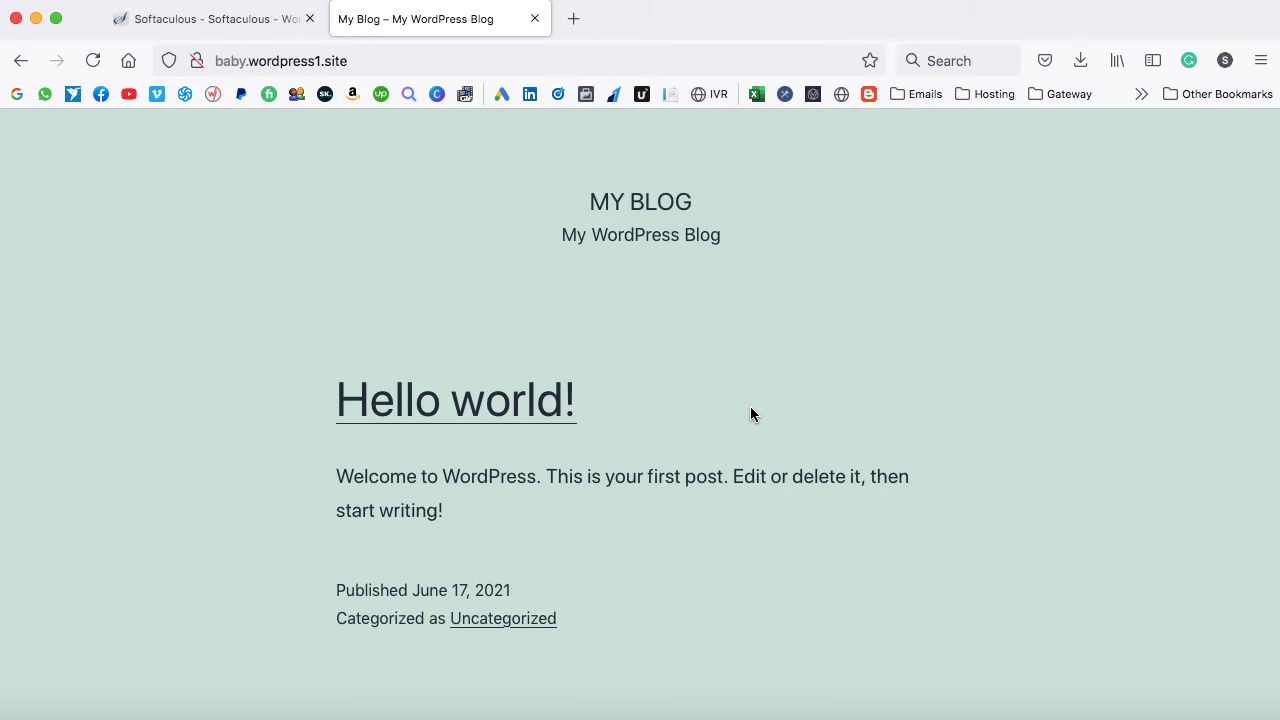
pyautogui.moveTo(627, 272)
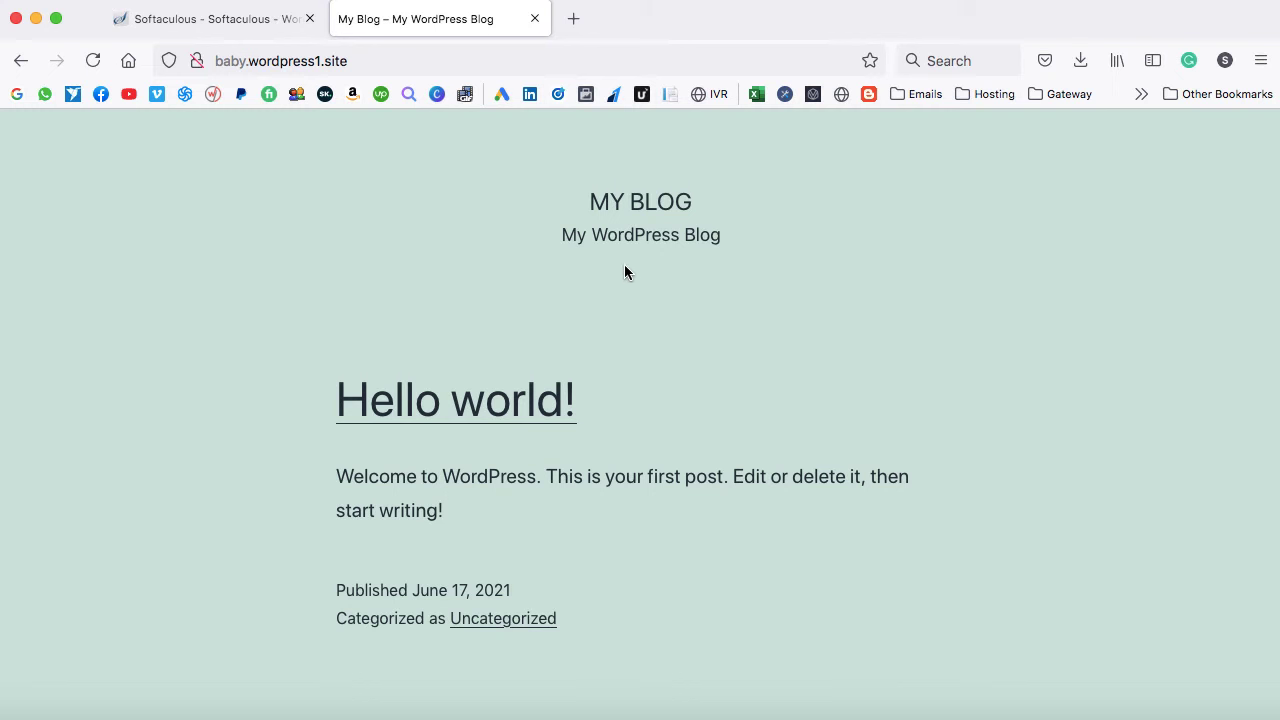
pyautogui.moveTo(533, 290)
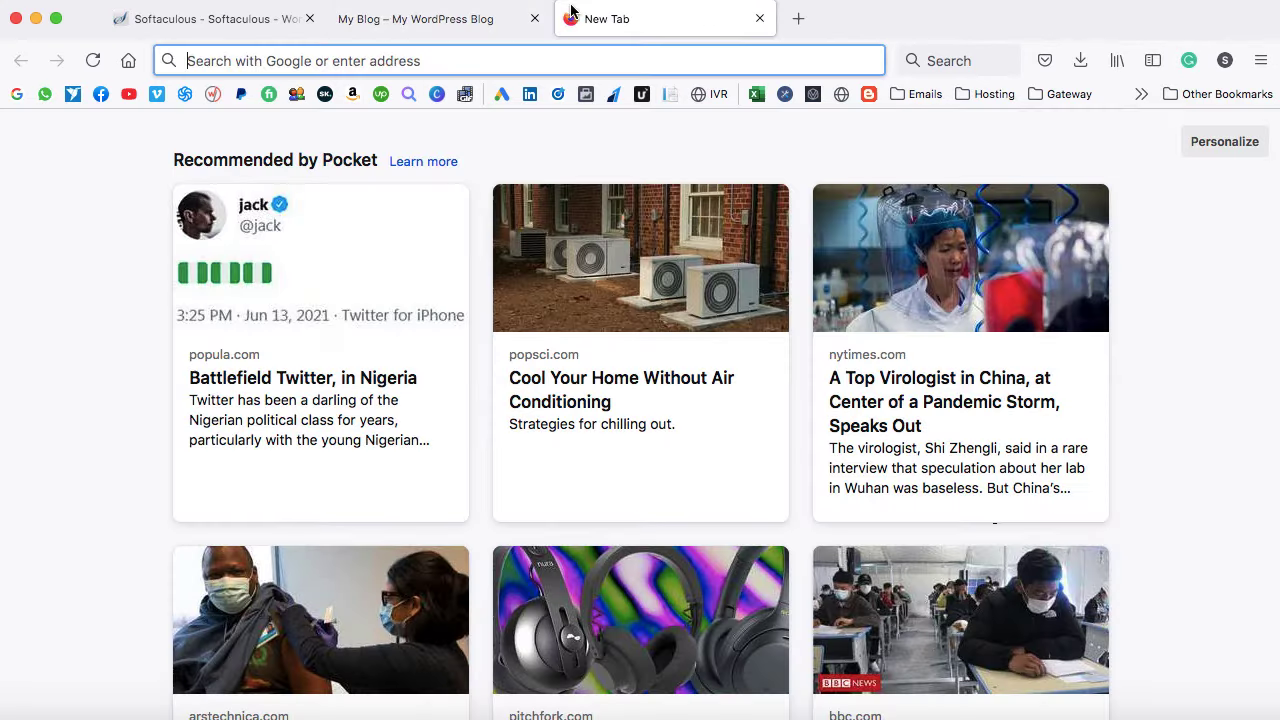
# Go to Saddam Kassim's YouTube channel and scroll through its Videos page
pyautogui.write('youtube.com/saddamkassim')
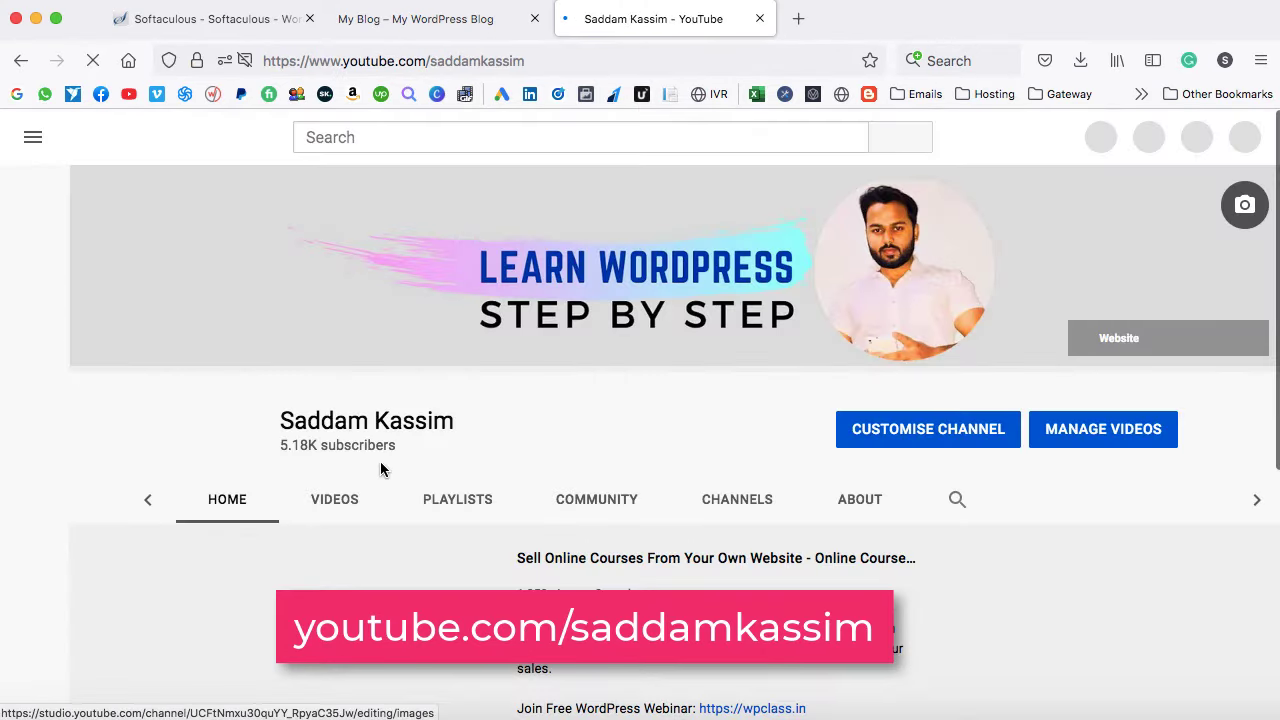
pyautogui.click(334, 499)
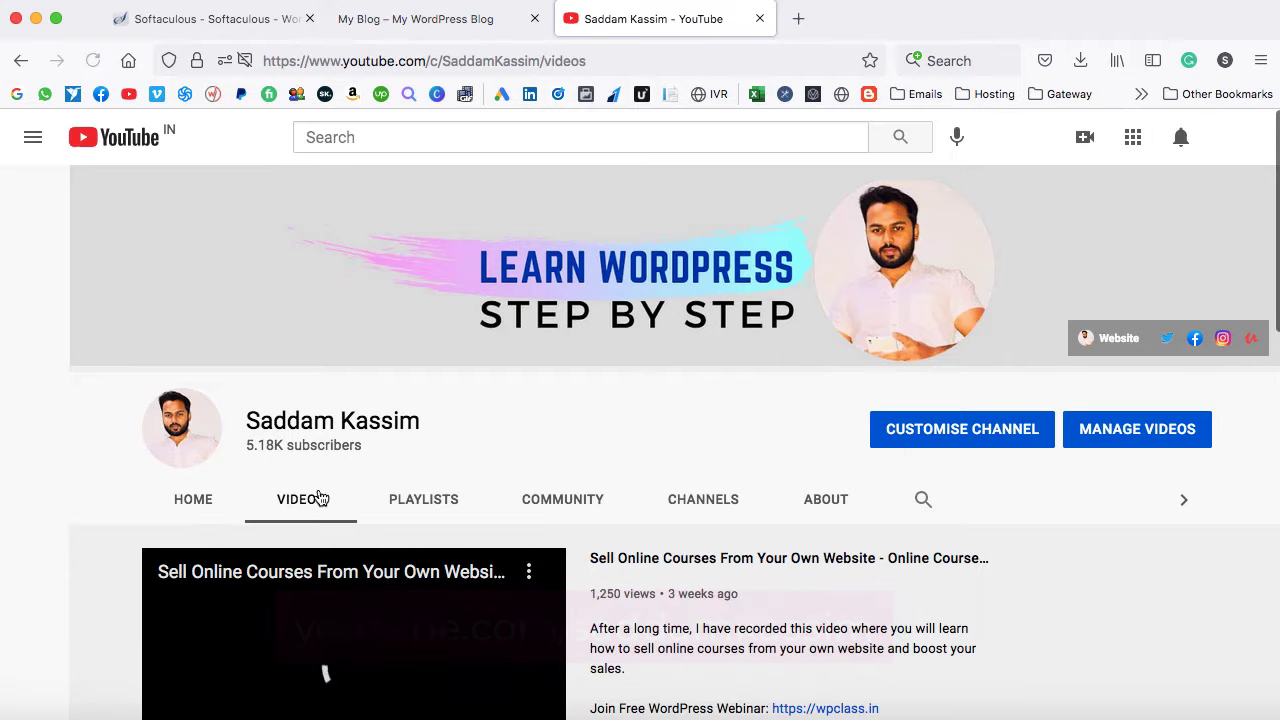
pyautogui.scroll(-3)
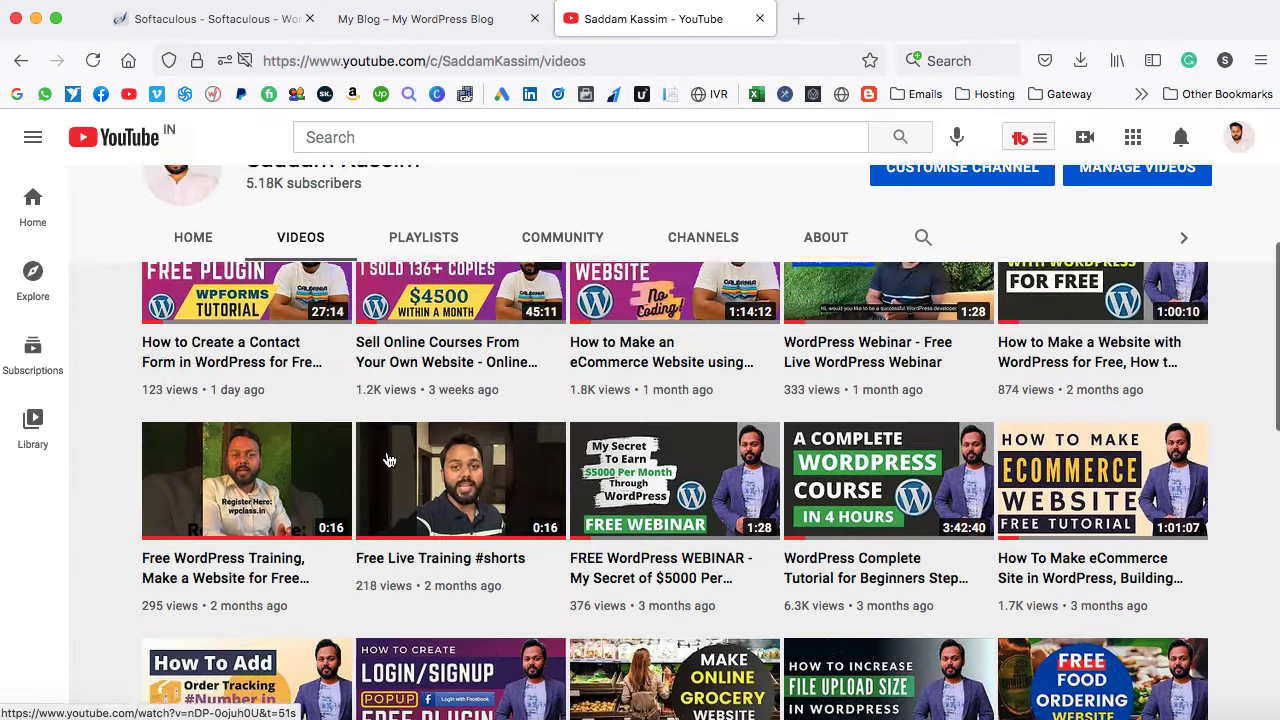
pyautogui.scroll(-3)
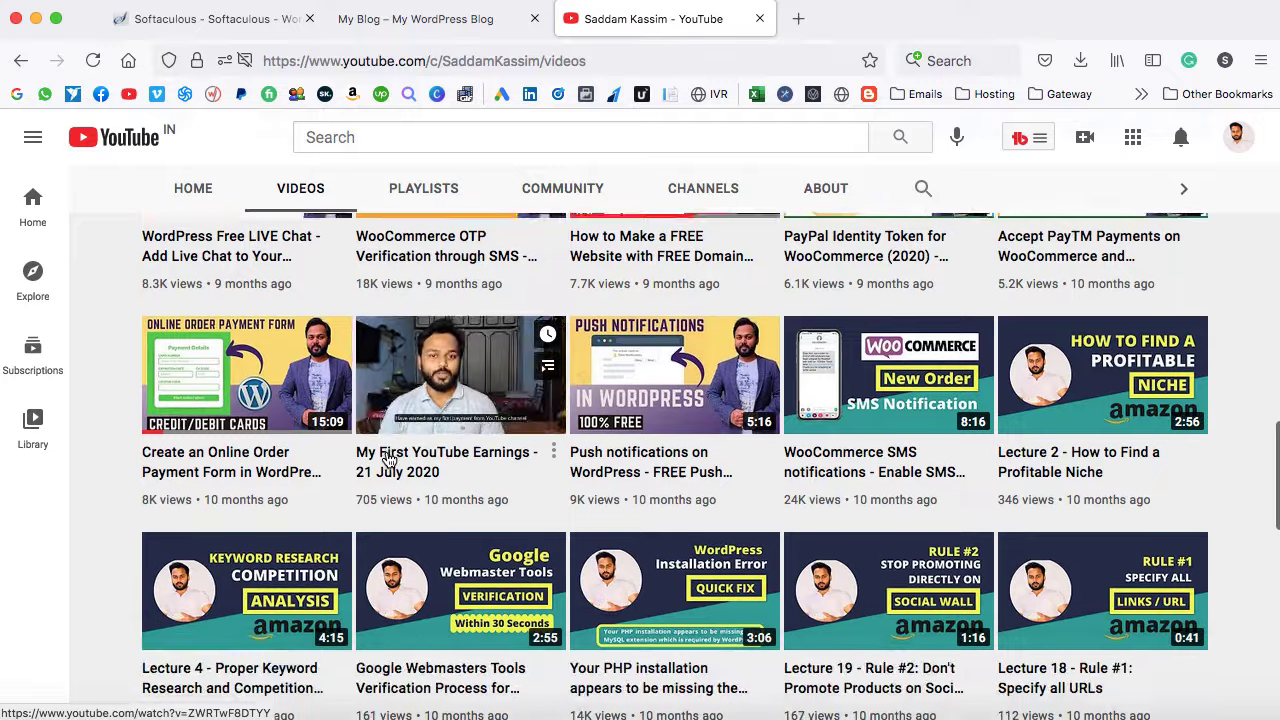
pyautogui.scroll(-3)
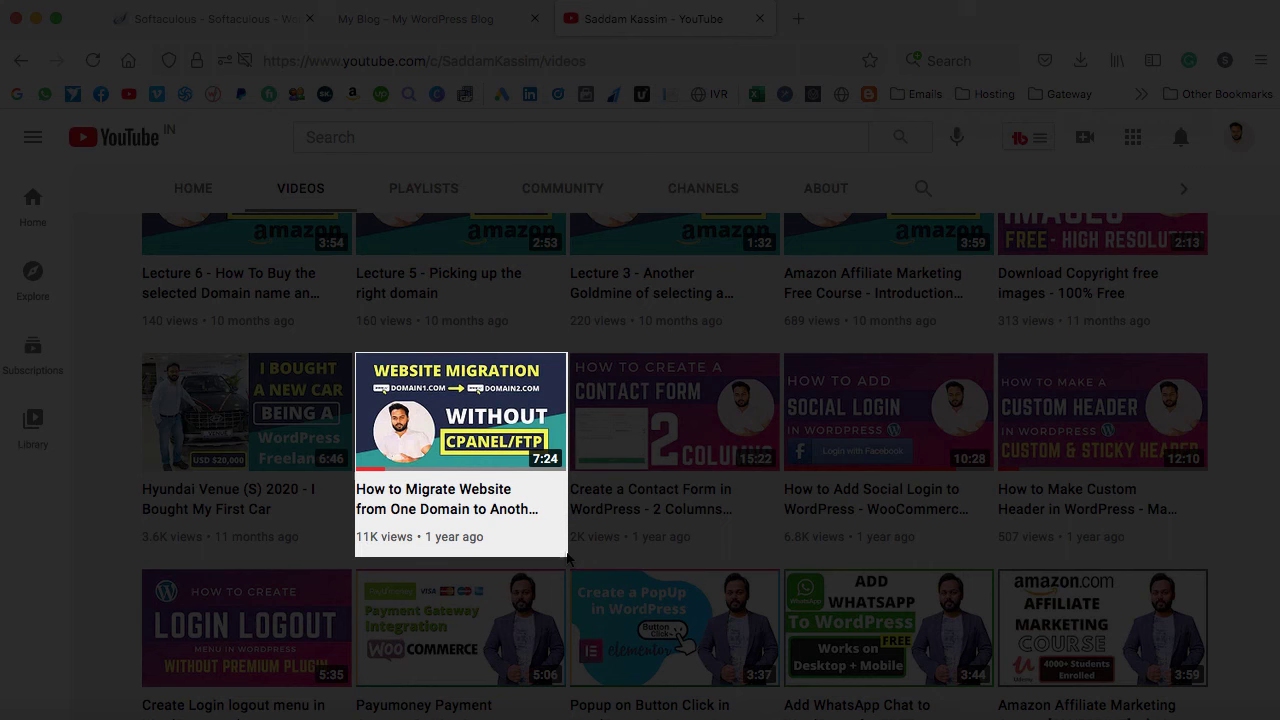
pyautogui.scroll(-3)
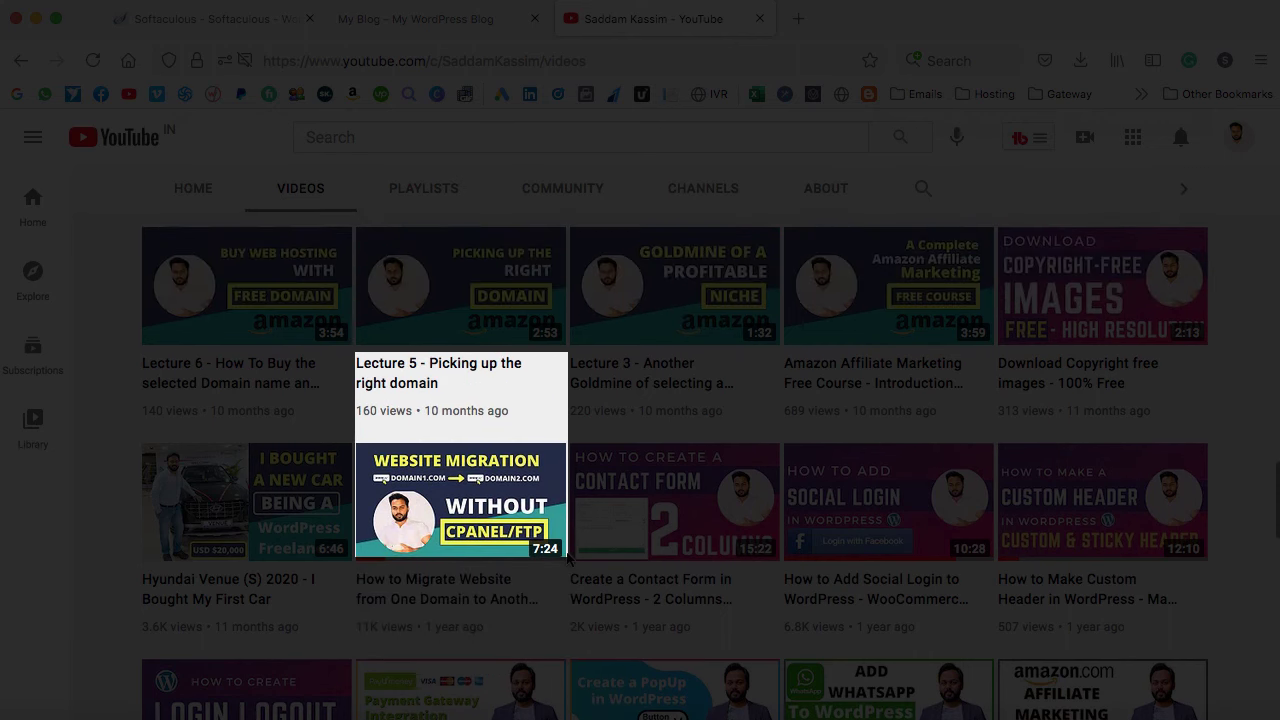